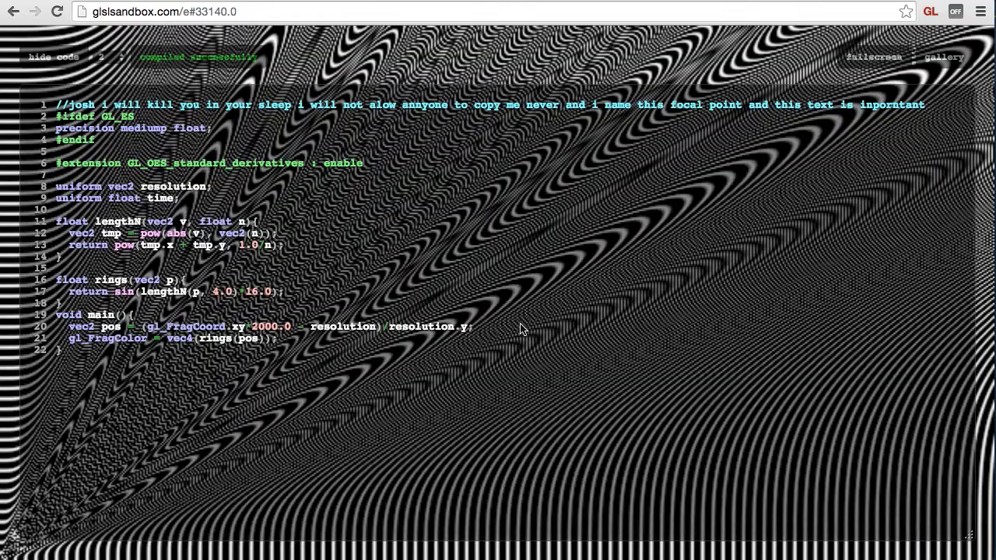
Return to the GLSL Sandbox gallery and open the glowing pink-and-blue blob effect
left_click(13, 11)
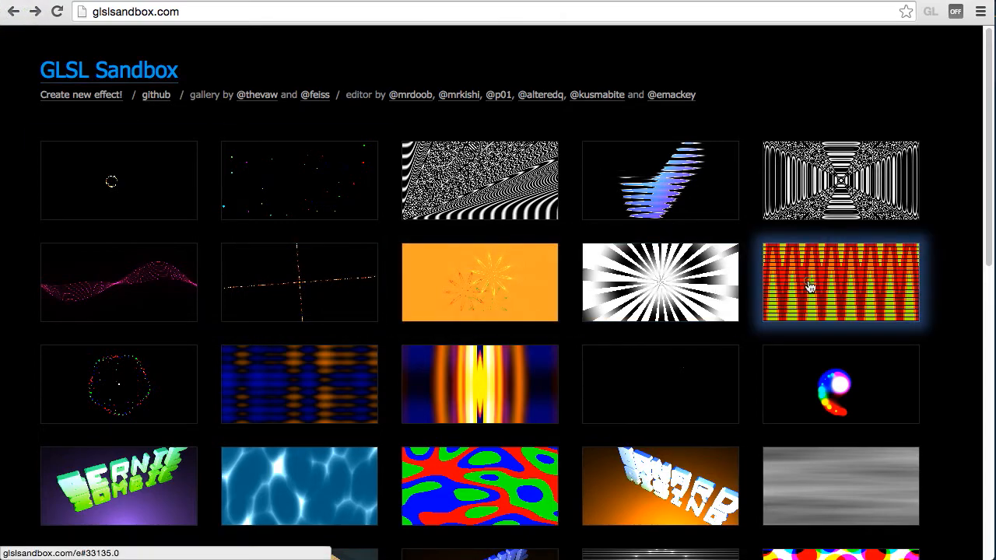
left_click(840, 282)
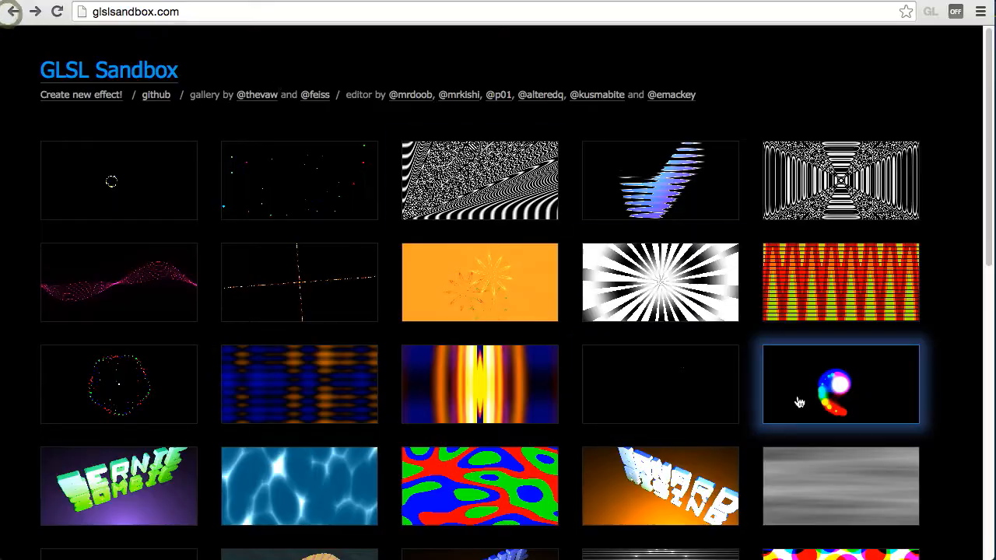
left_click(840, 384)
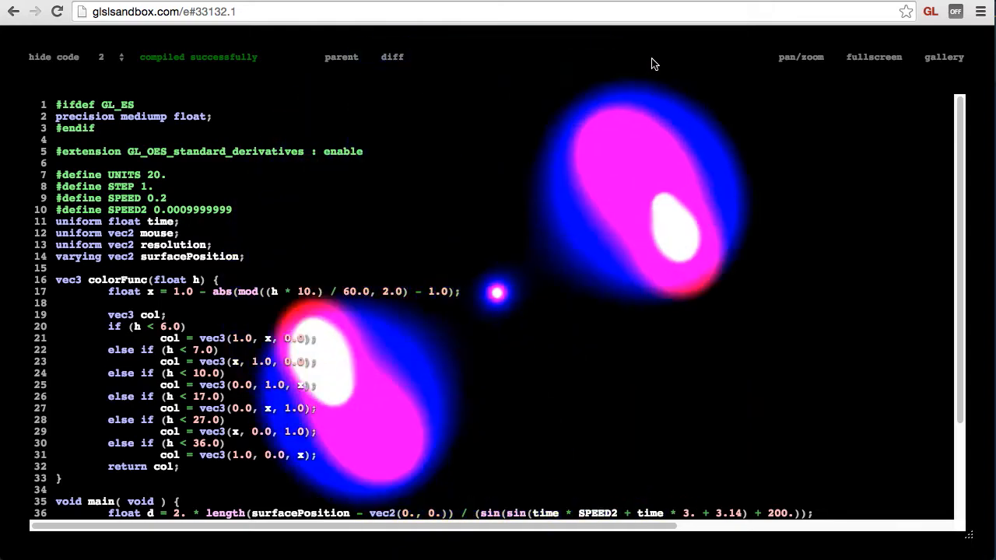
scroll("down", 3)
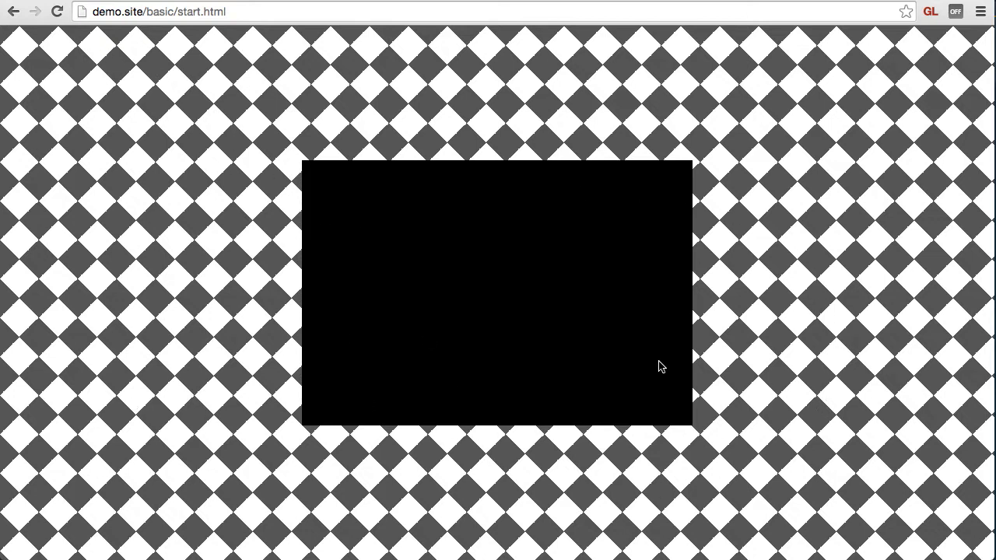
mouse_move(469, 228)
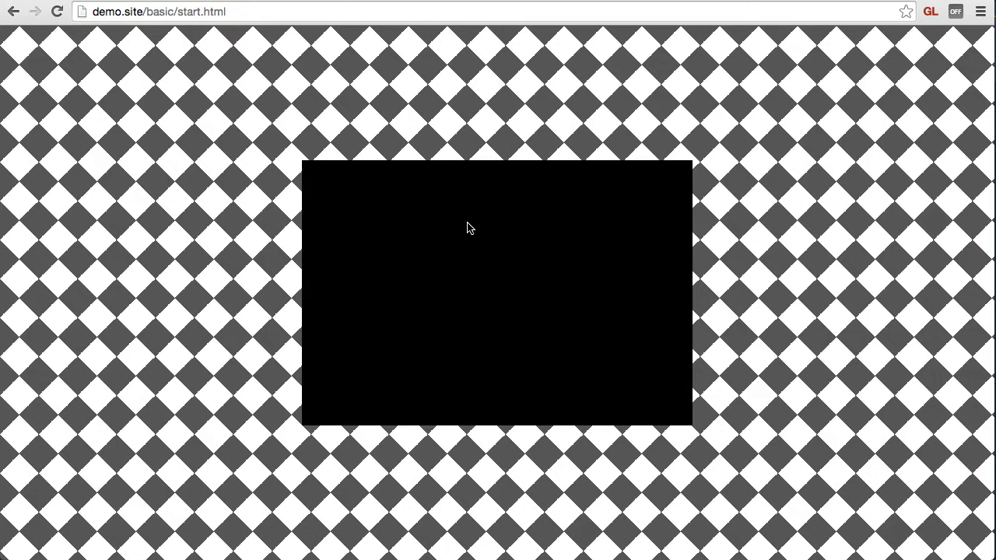
Switch to the demo.site/basic/start.html tab showing the black canvas rectangle
left_click(466, 228)
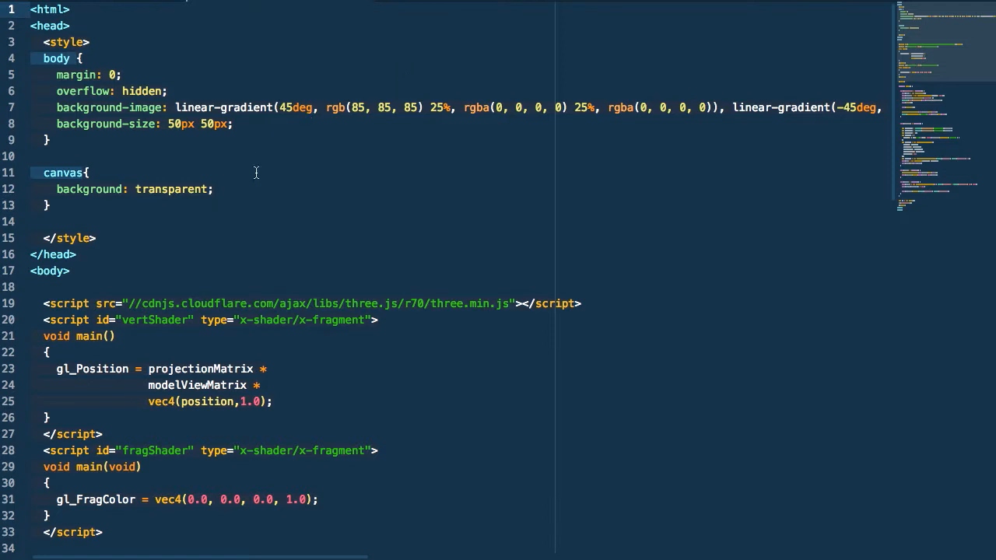
scroll("down", 3)
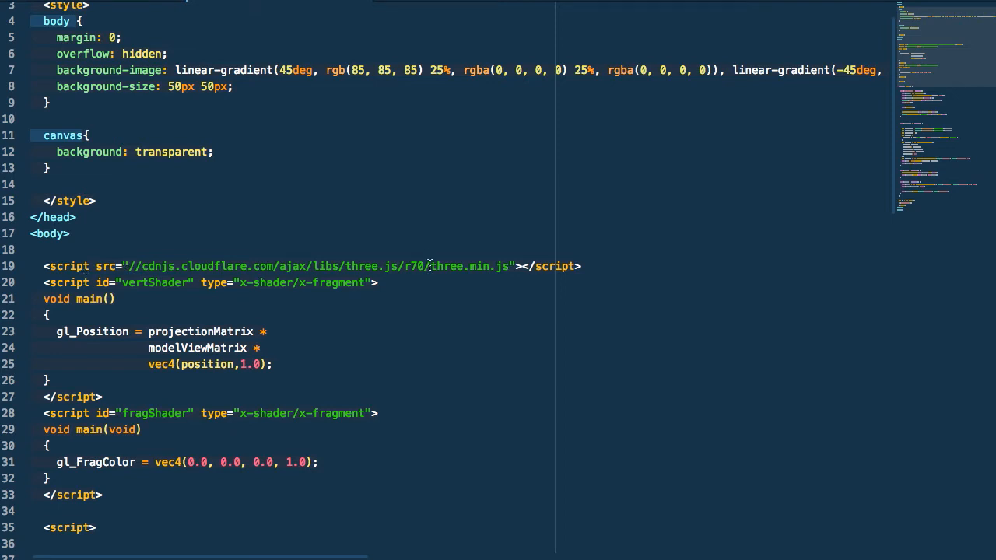
left_click(428, 266)
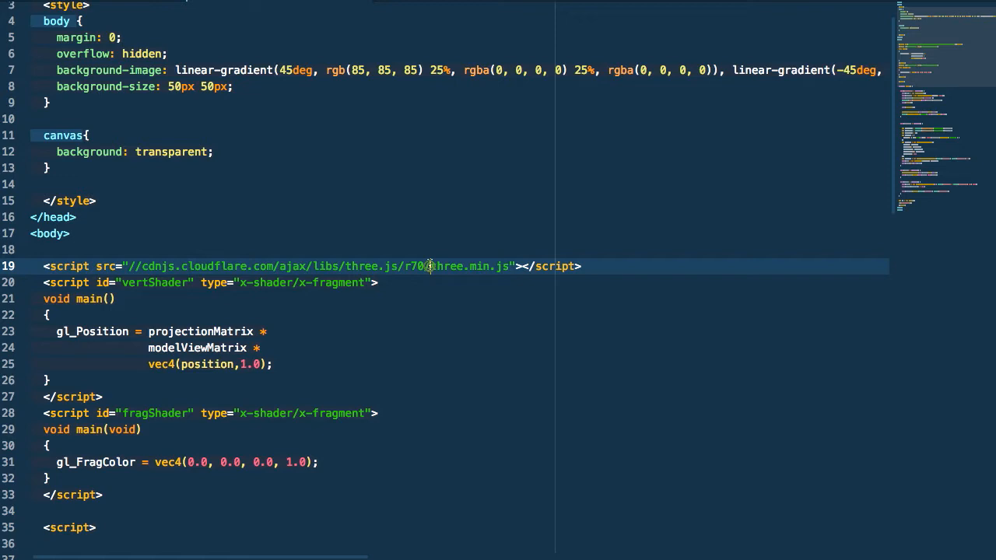
left_click(379, 282)
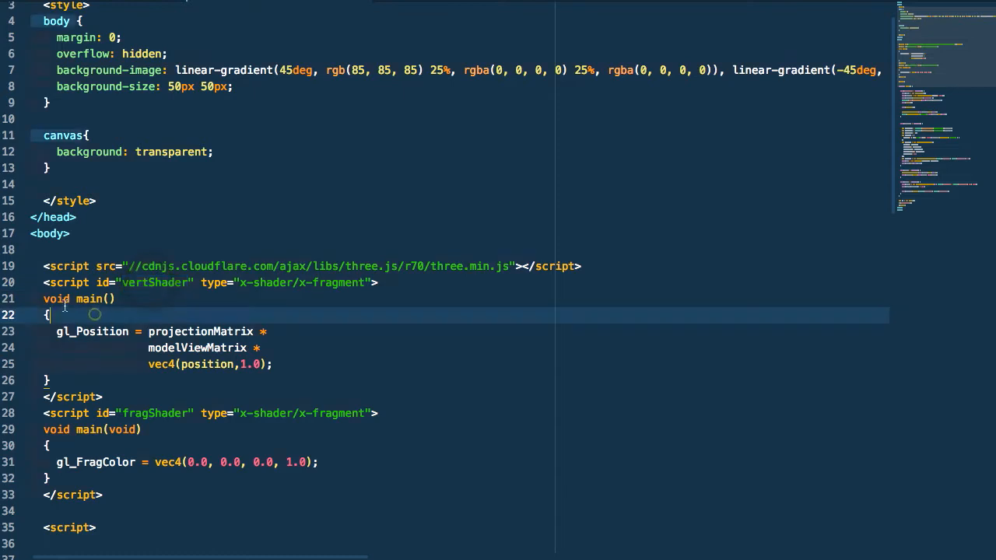
left_click_drag(47, 298, 81, 364)
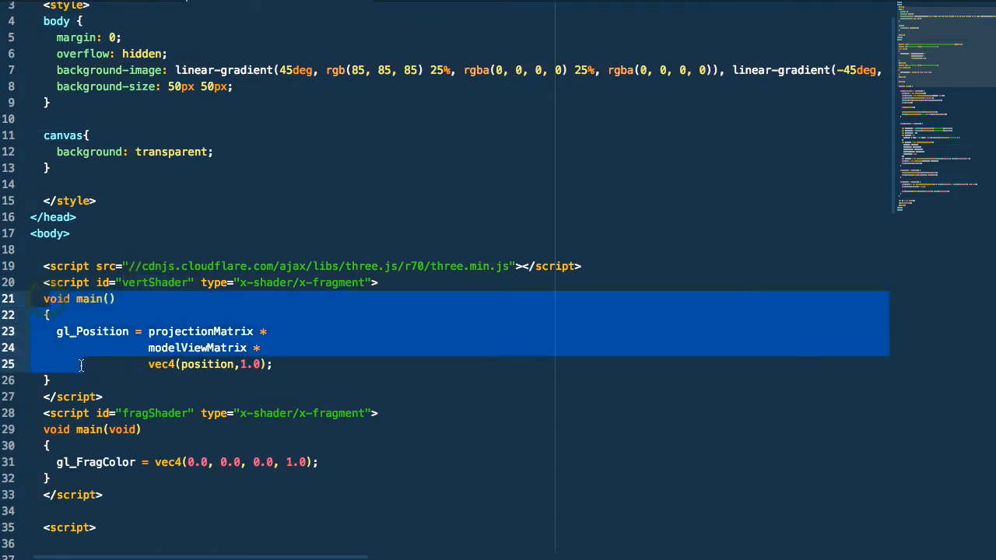
left_click(48, 379)
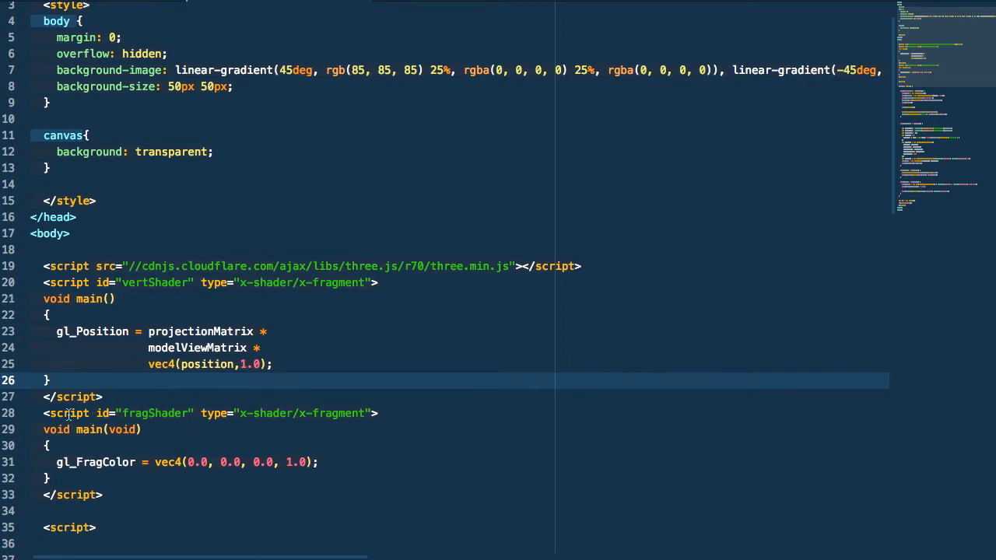
double_click(153, 413)
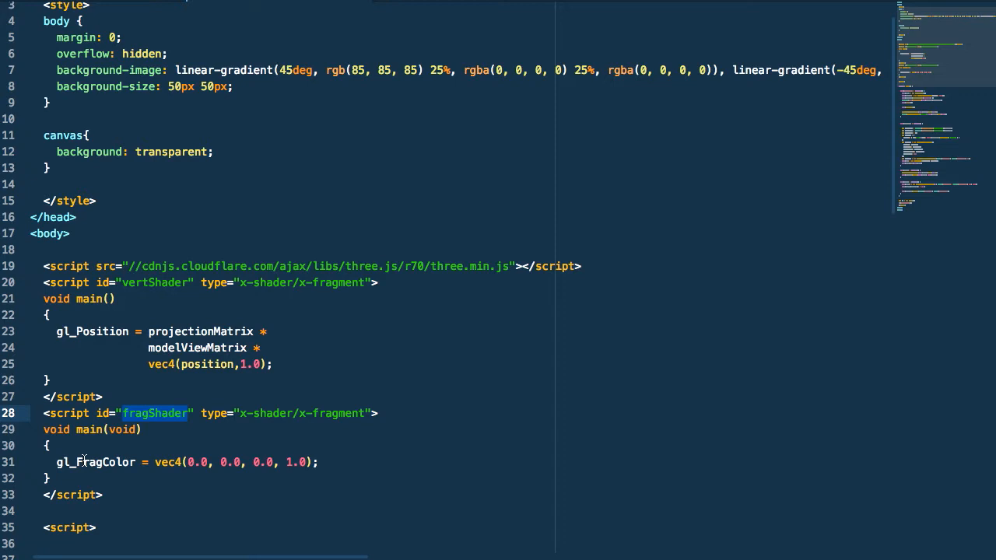
mouse_move(58, 429)
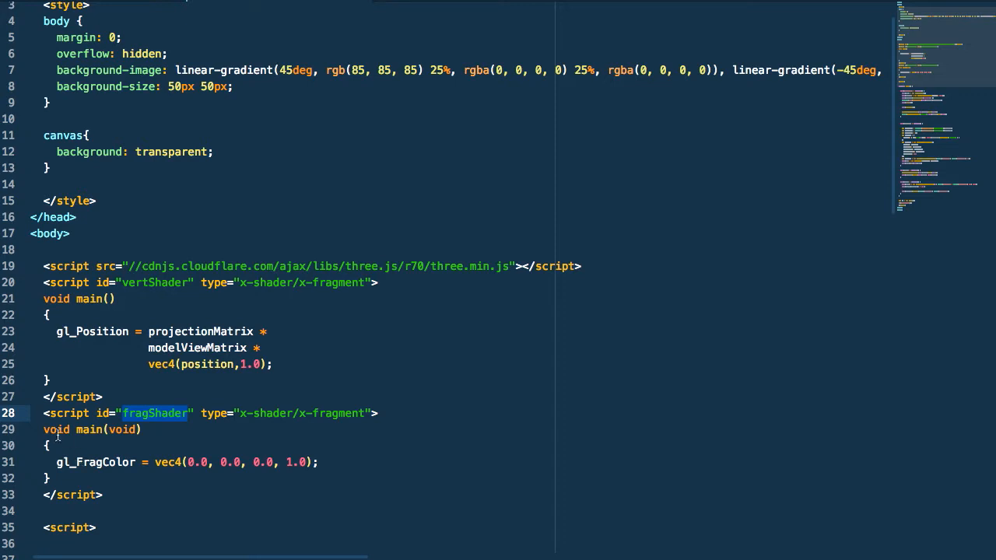
double_click(94, 462)
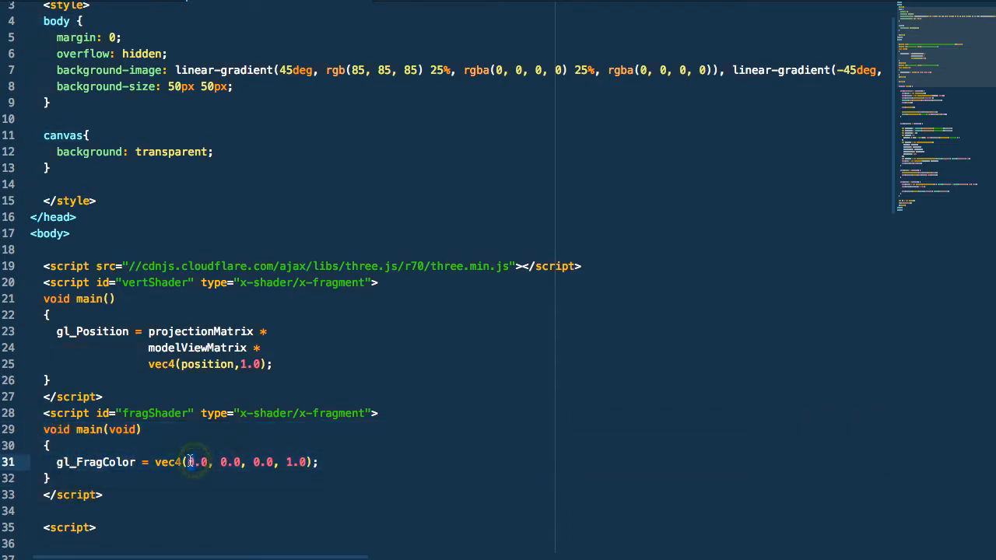
Change gl_FragColor to half-transparent yellow, vec4(1.0, 1.0, 0.0, 0.5)
type("1.0")
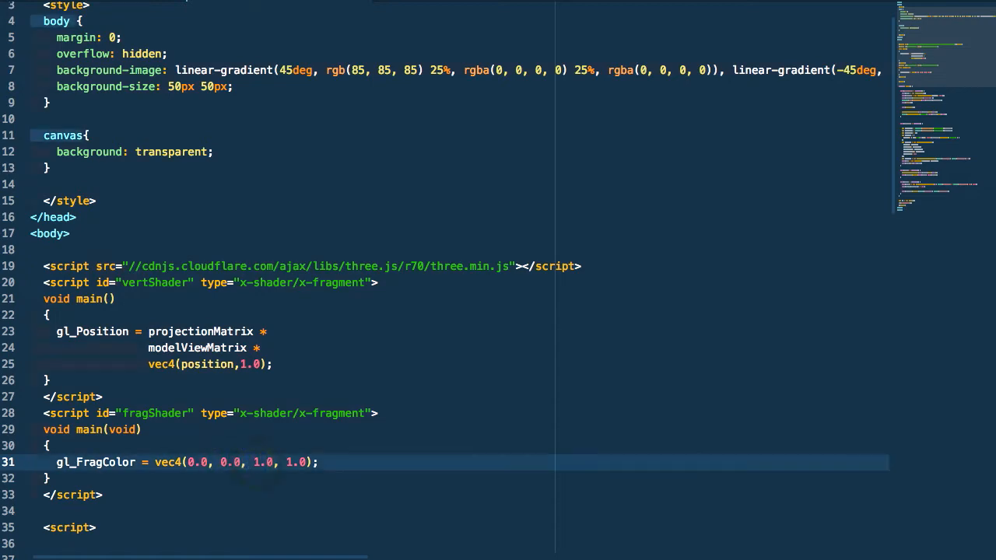
left_click(259, 462)
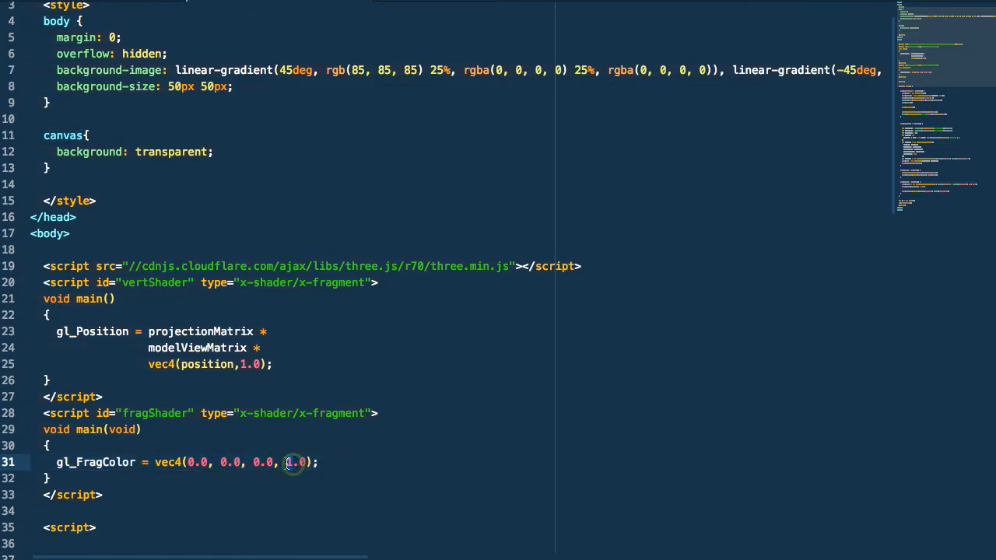
type("0.5")
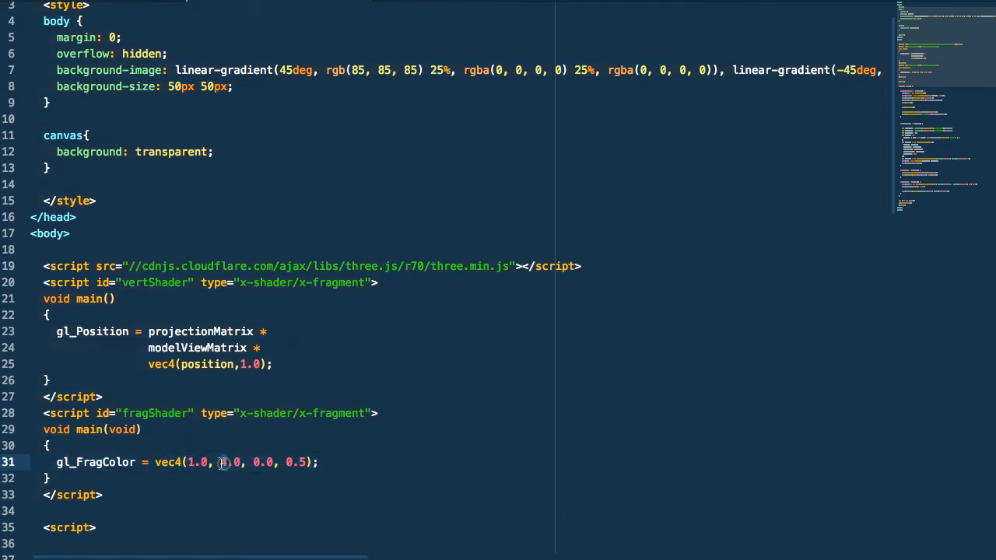
type("1")
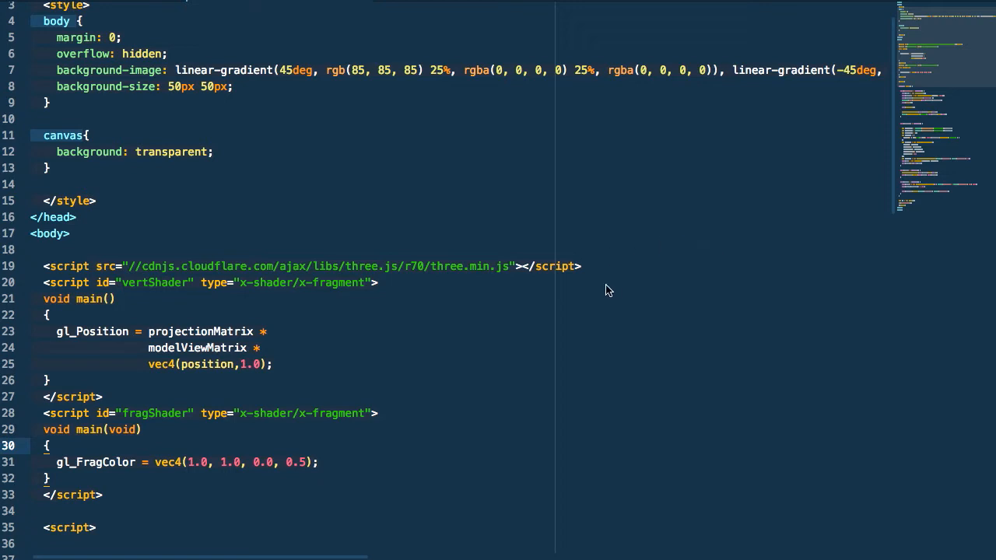
mouse_move(621, 292)
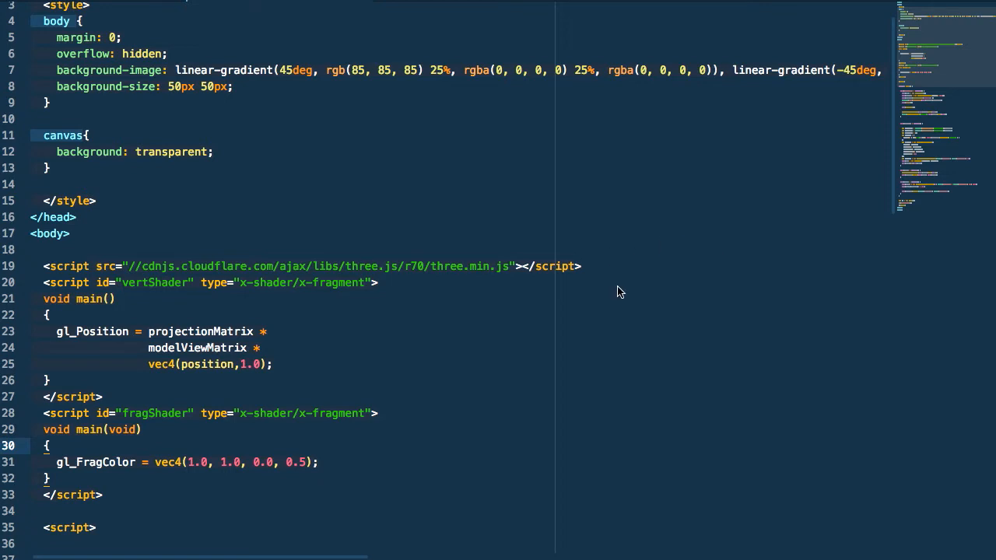
mouse_move(565, 296)
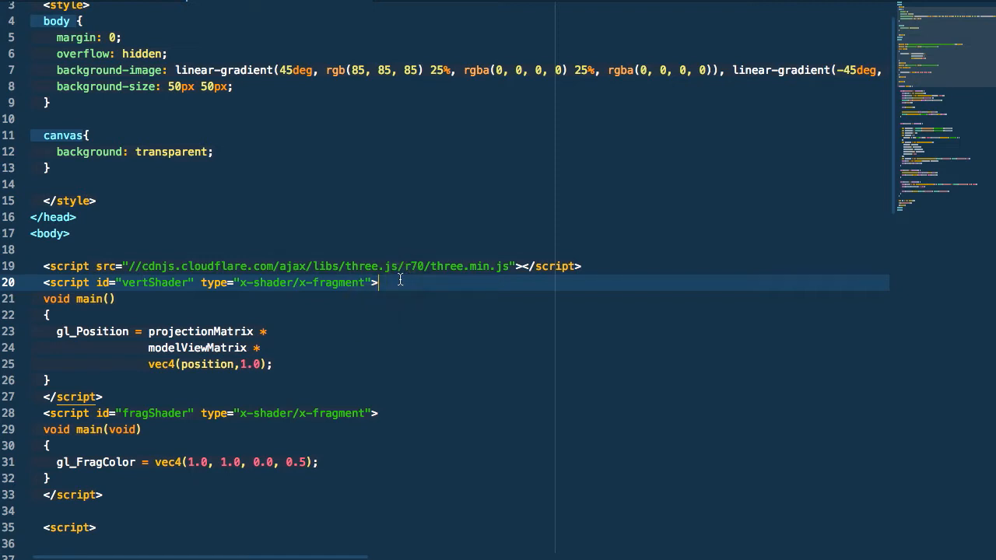
In the vertex shader, declare varying vec2 vUv and assign vUv = uv
key("enter")
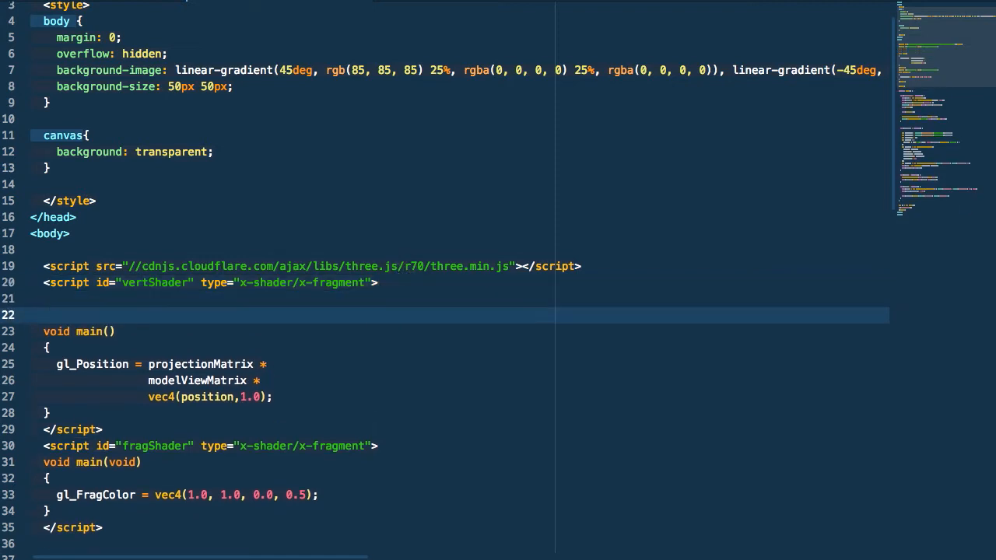
type("varying")
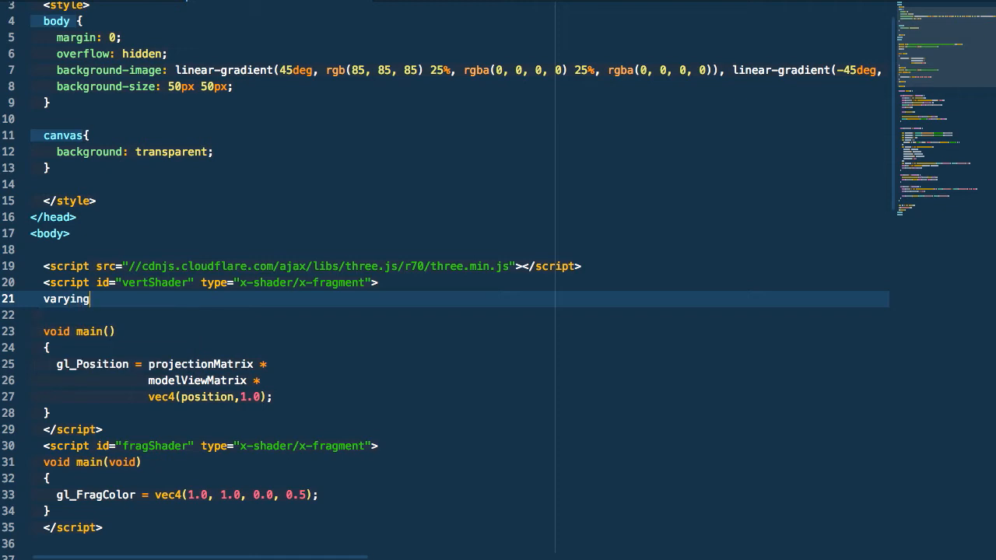
type("vec2")
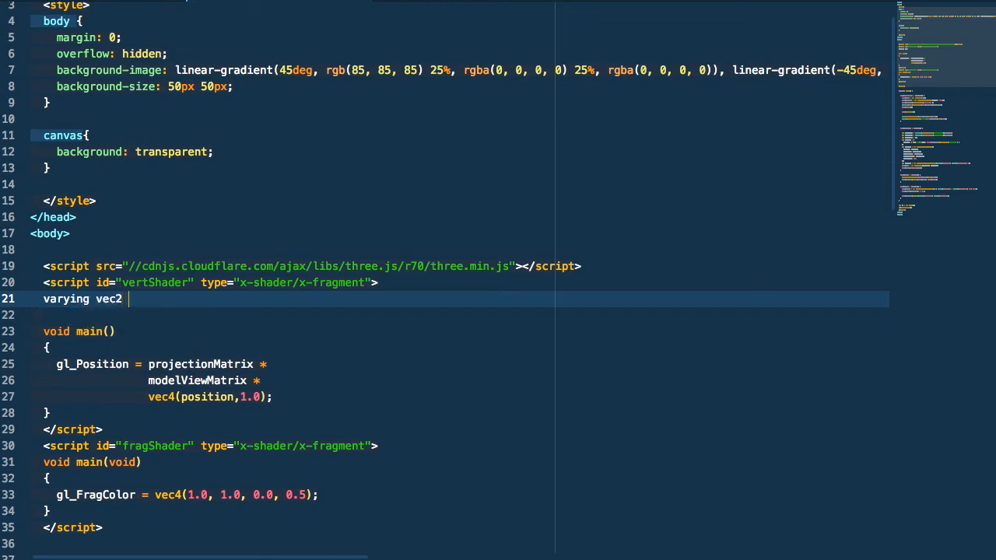
type("vUv;")
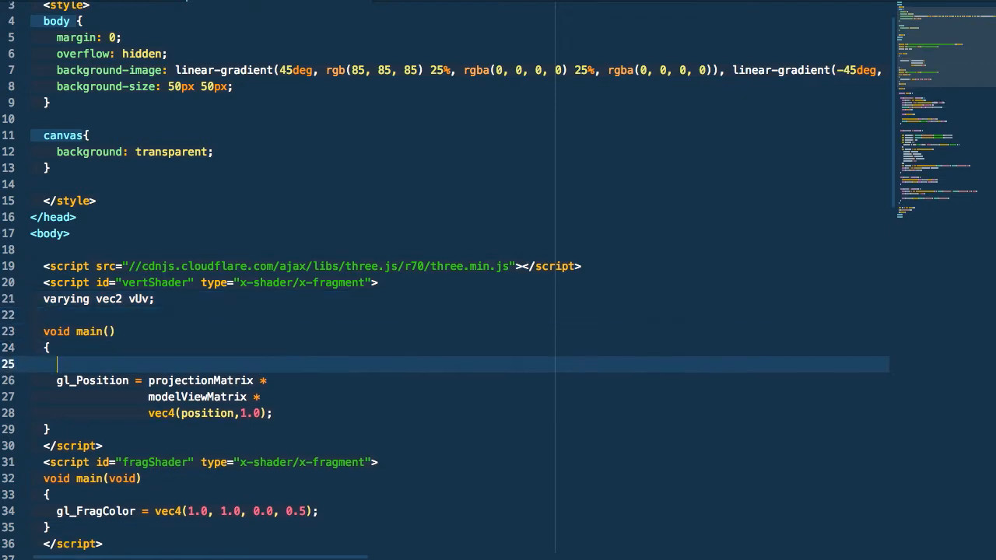
type("vUv")
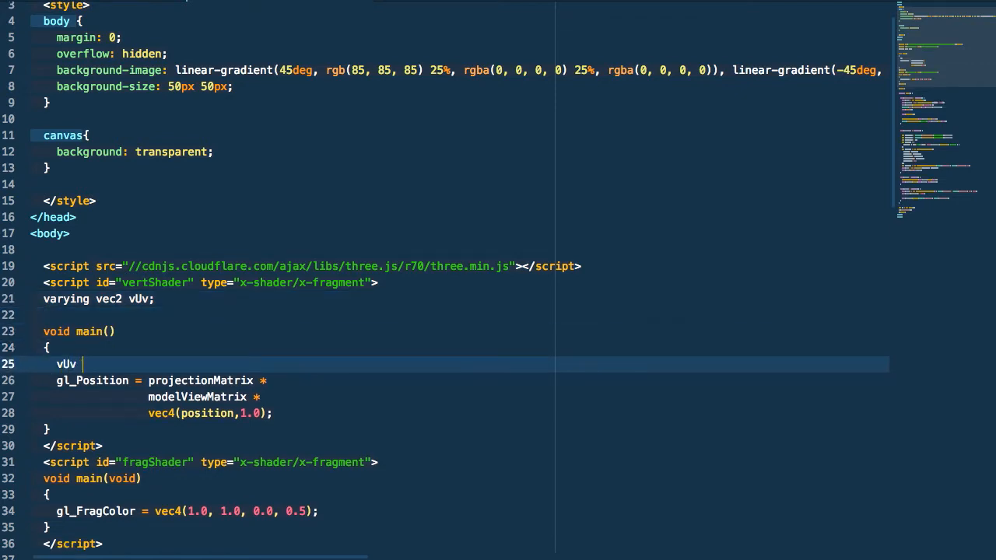
type("= uv;")
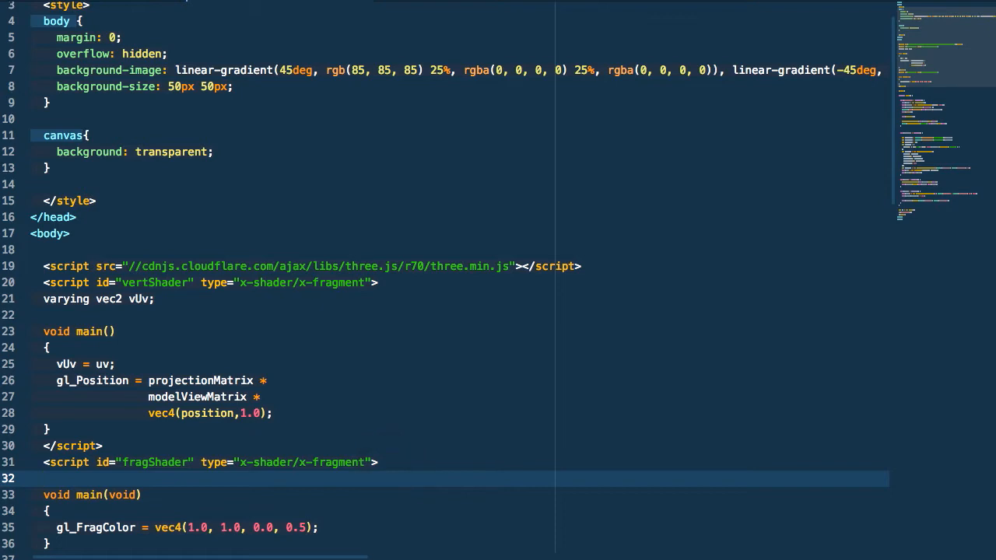
Add the matching varying vec2 vUv declaration to the fragment shader
type("varying")
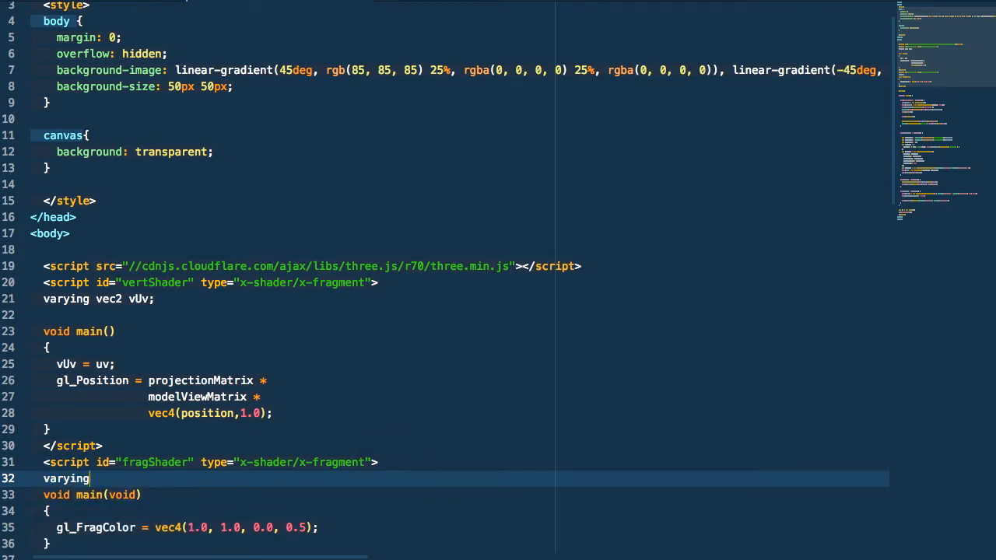
type("vec2")
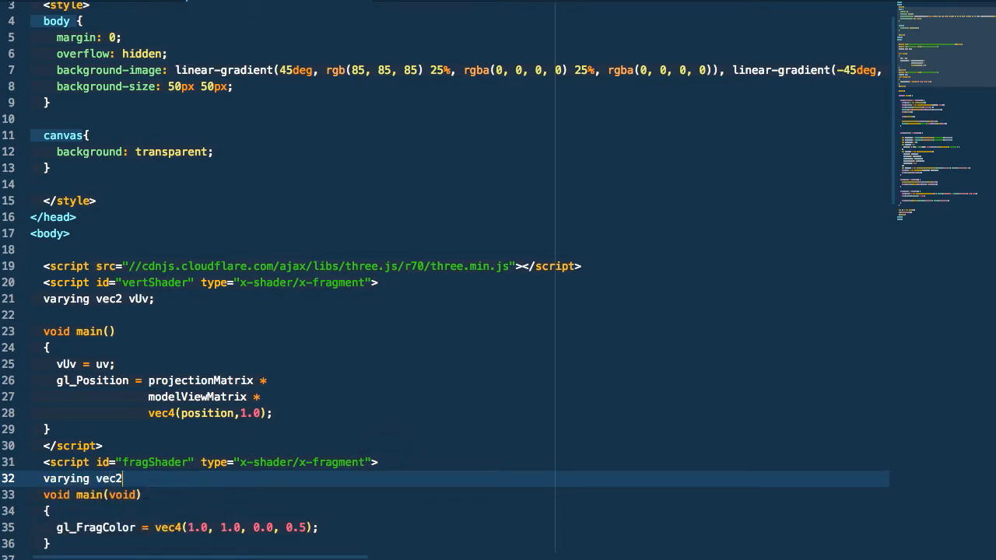
type("vUv;")
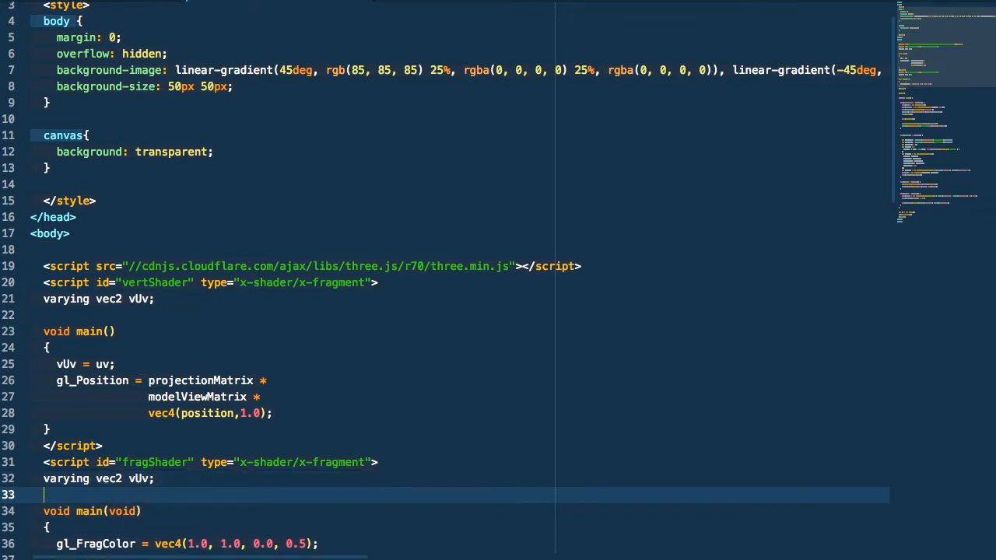
mouse_move(388, 461)
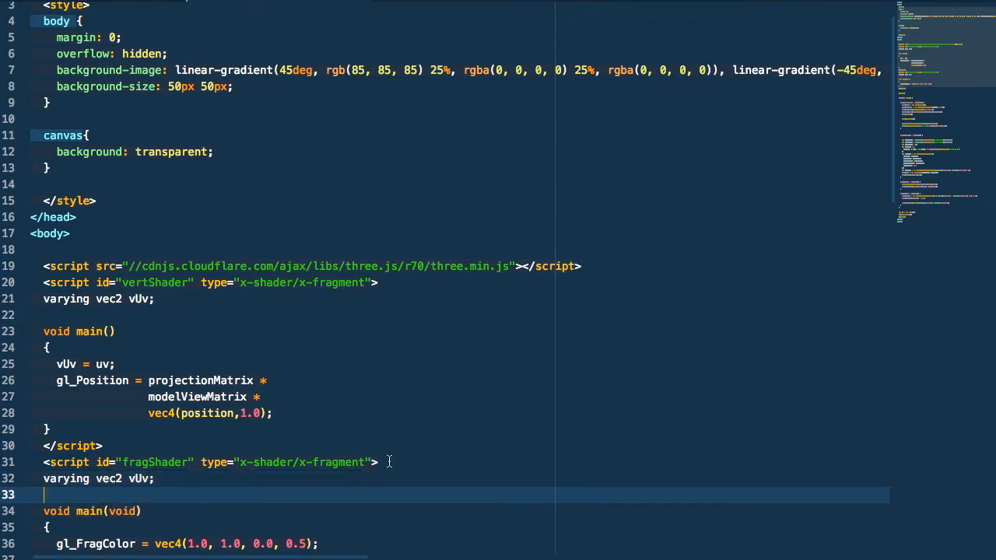
scroll("down", 3)
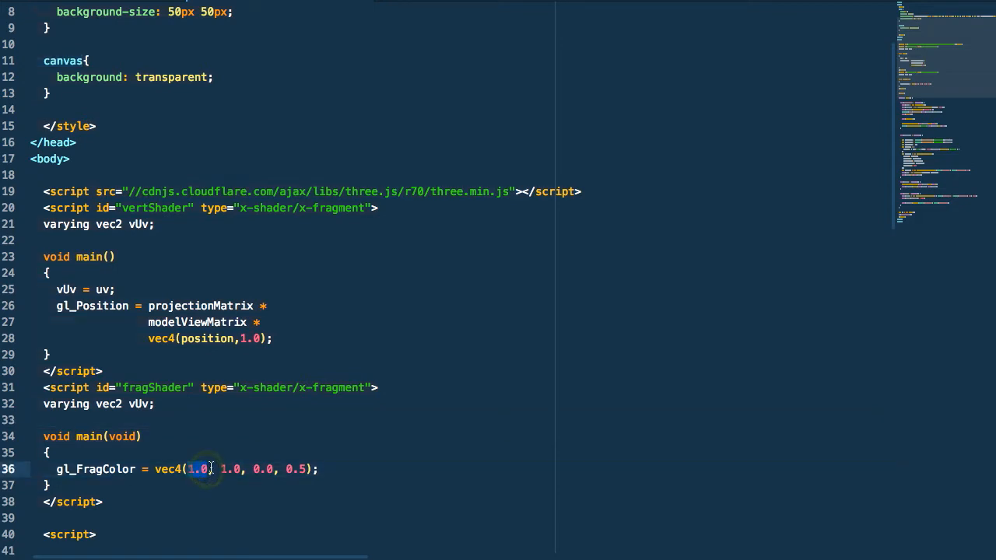
Replace the first 1.0 in gl_FragColor with vUv.x
type("v")
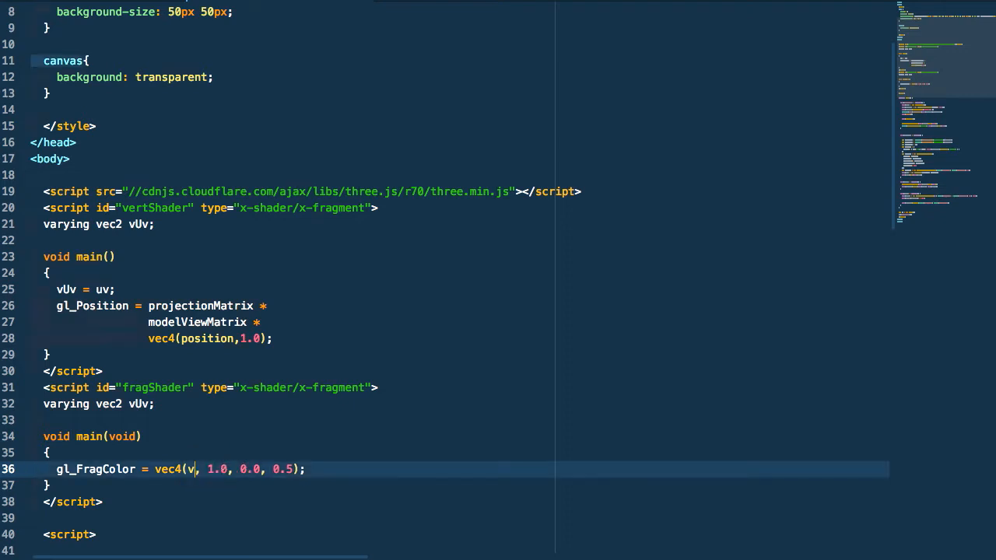
type("Uv")
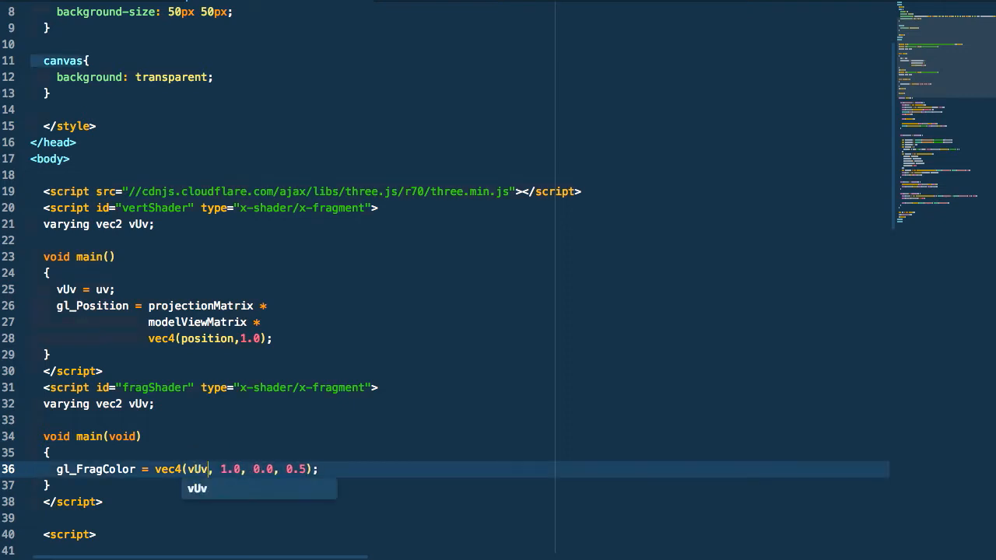
type(".x")
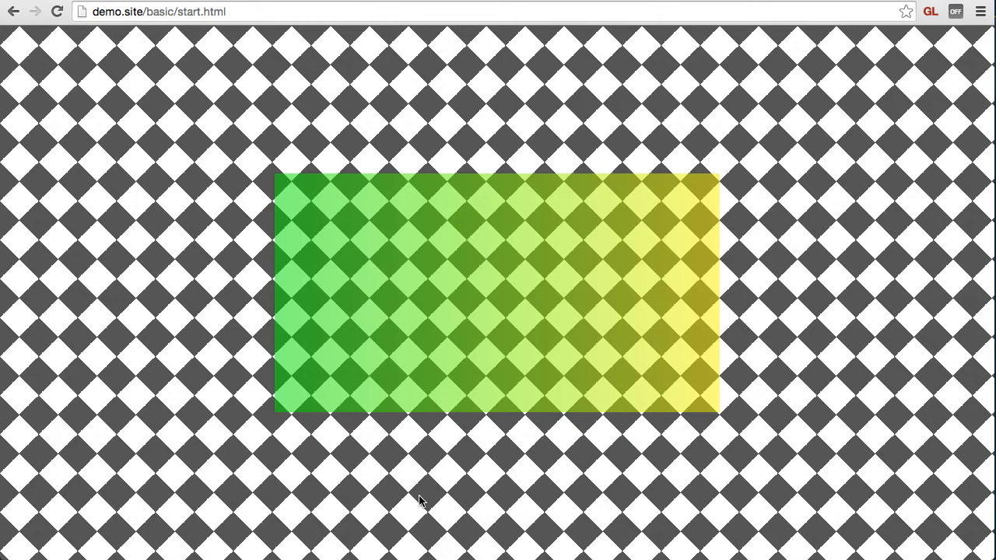
mouse_move(408, 496)
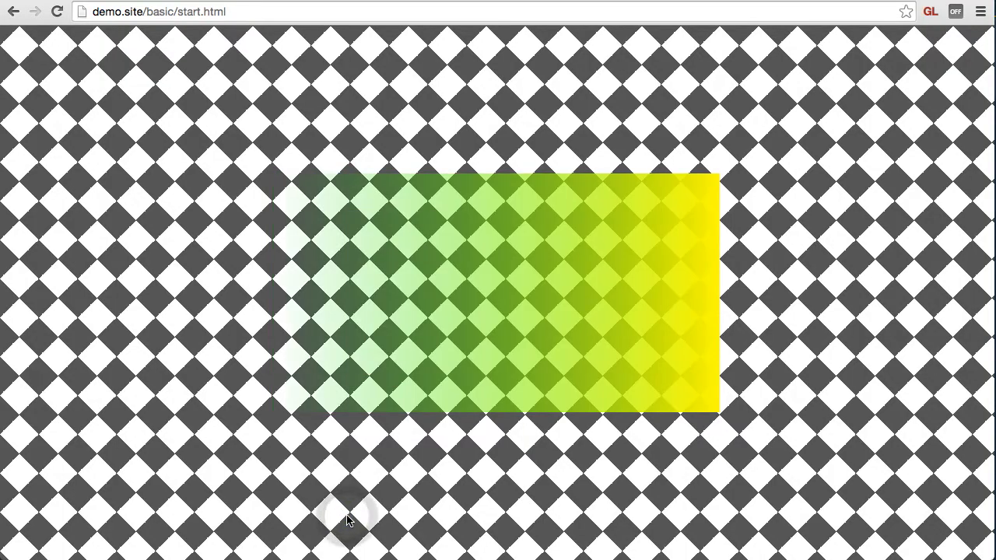
mouse_move(649, 290)
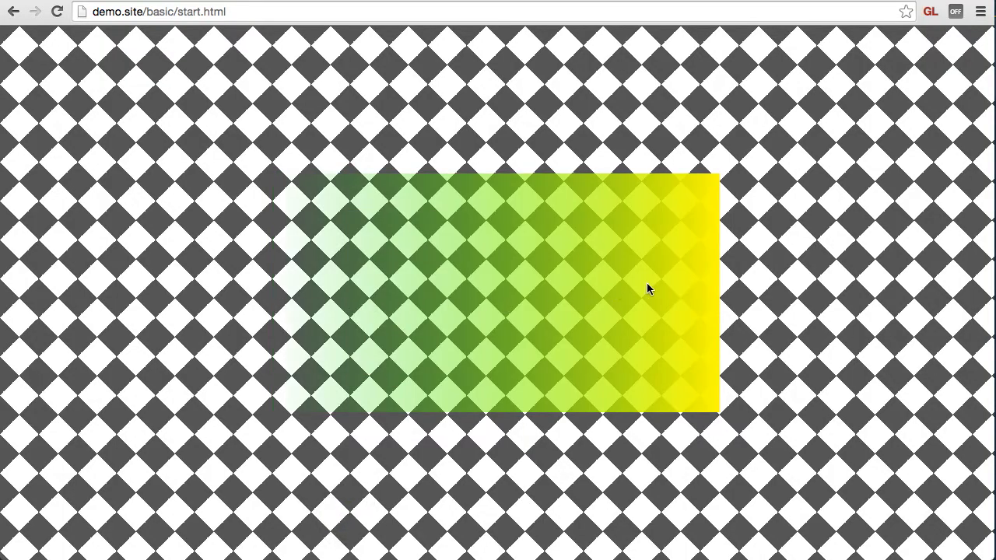
mouse_move(35, 315)
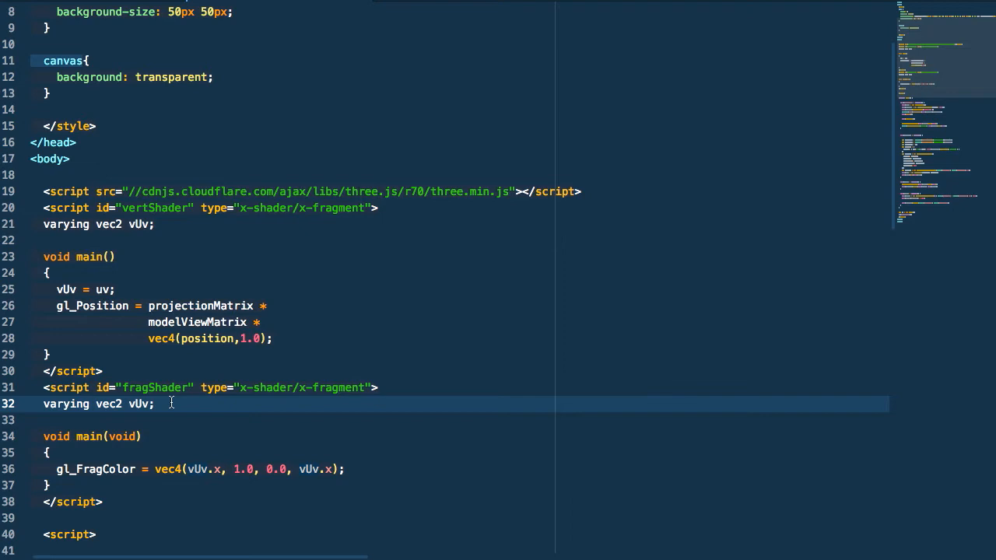
Declare uniform sampler2D texture1 on a new line below the vUv varying
key("enter")
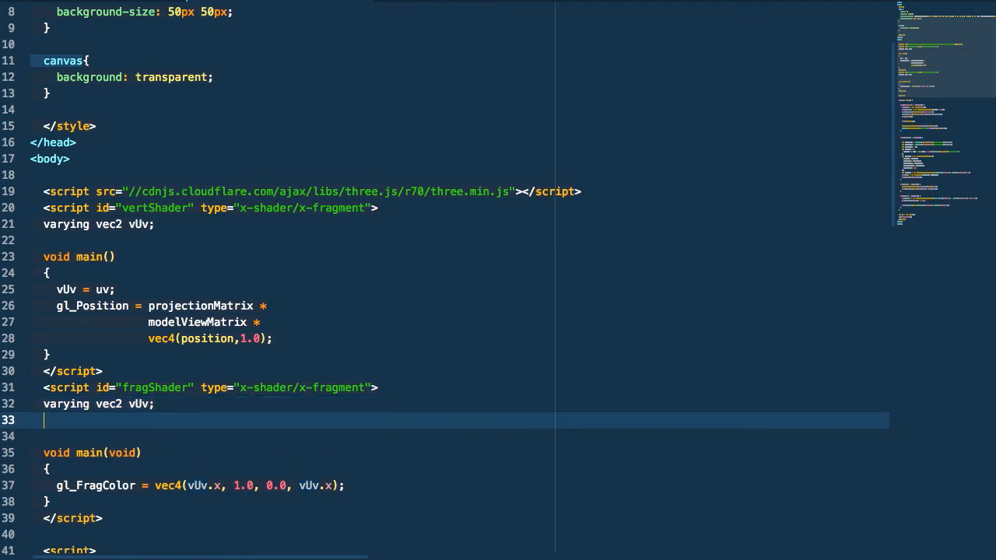
type("uni")
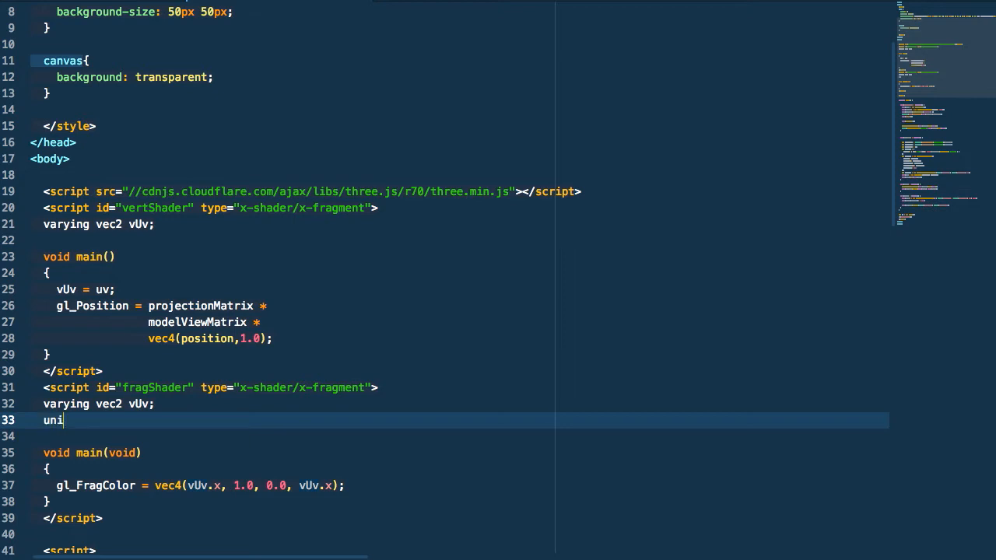
type("form sa")
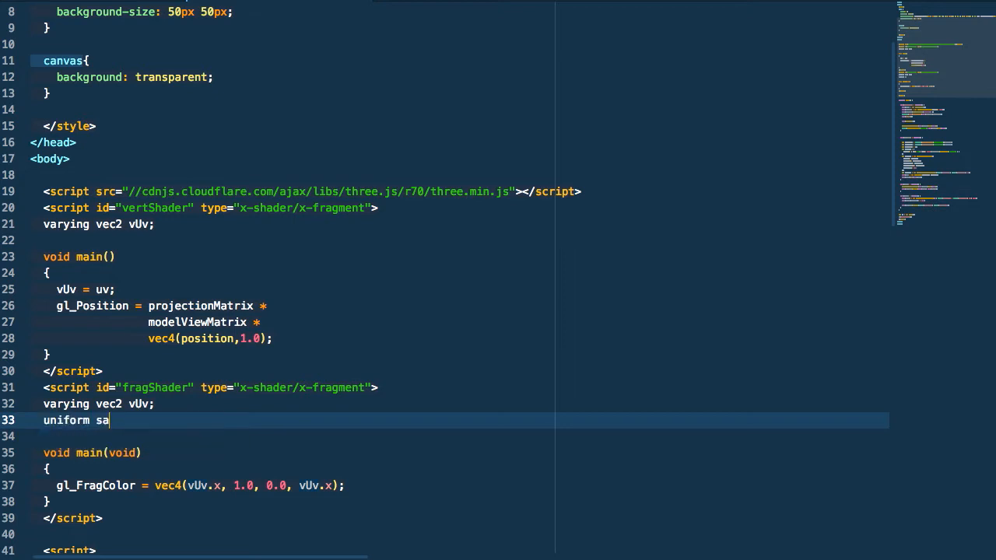
type("mpler2D")
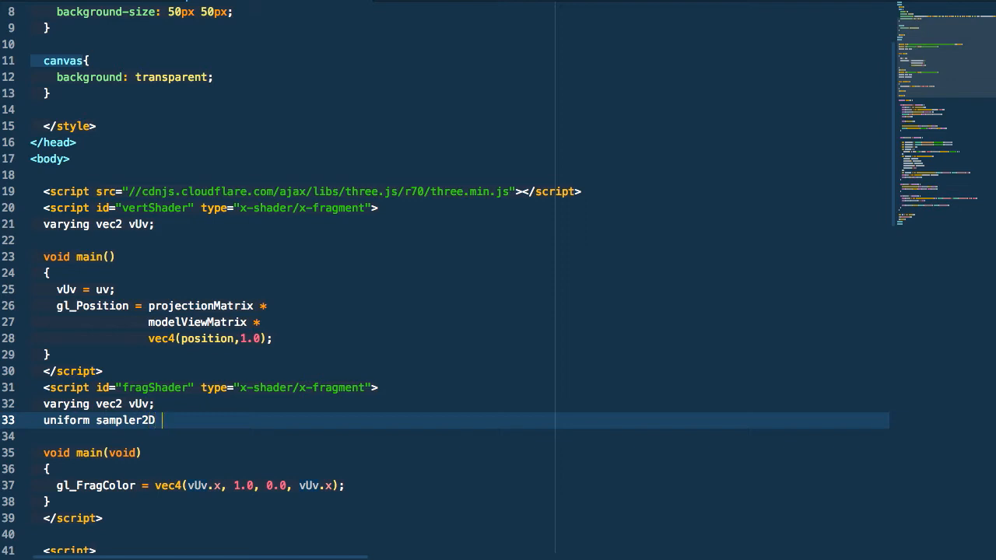
type("texture1;")
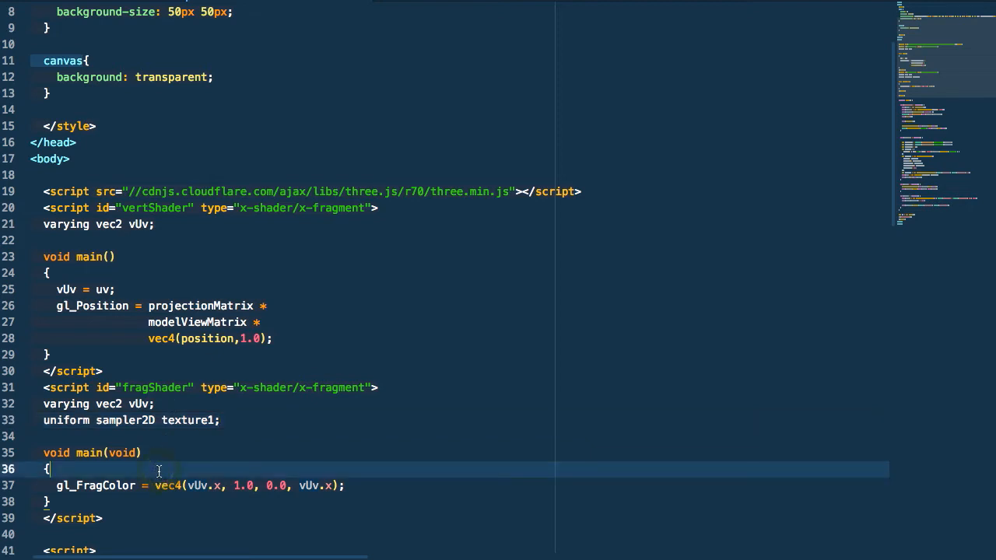
In main, add vec4 texture = texture2D(texture1, vUv);
type("vec4")
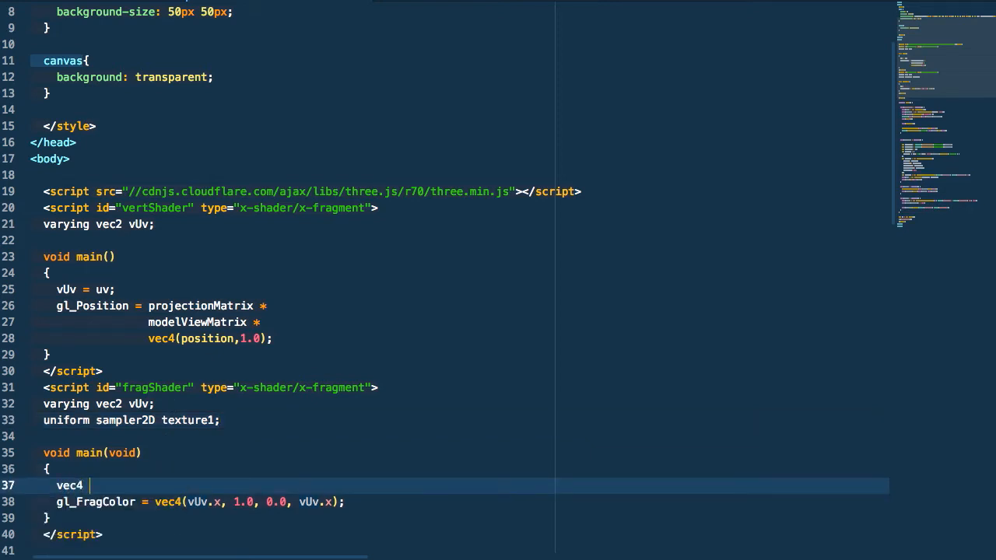
type("texture = texture")
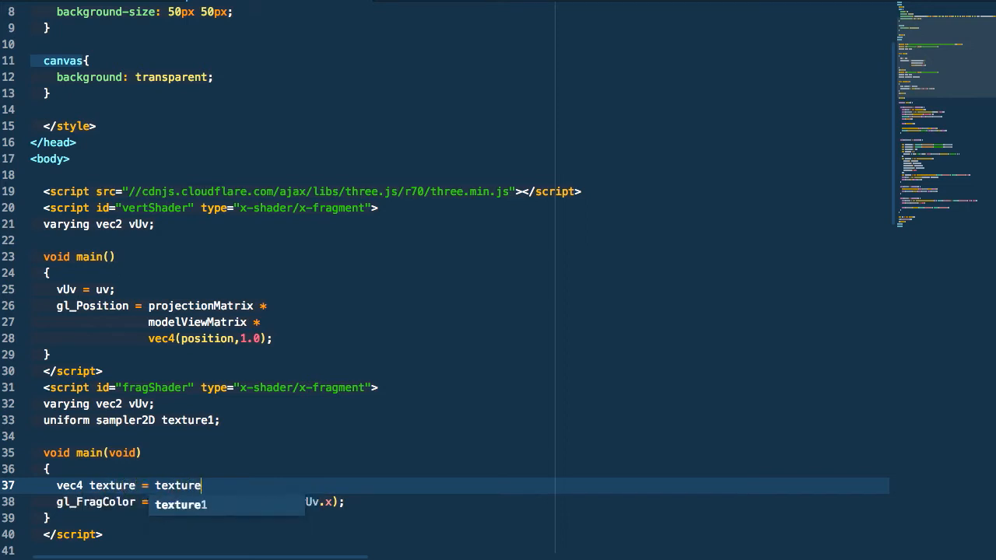
type("2D(texture1, vU")
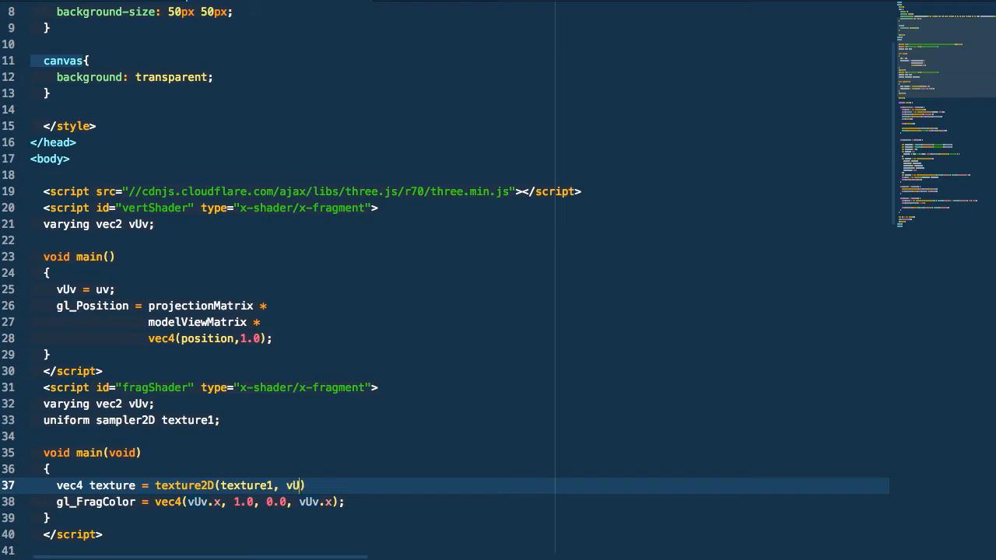
type("v);")
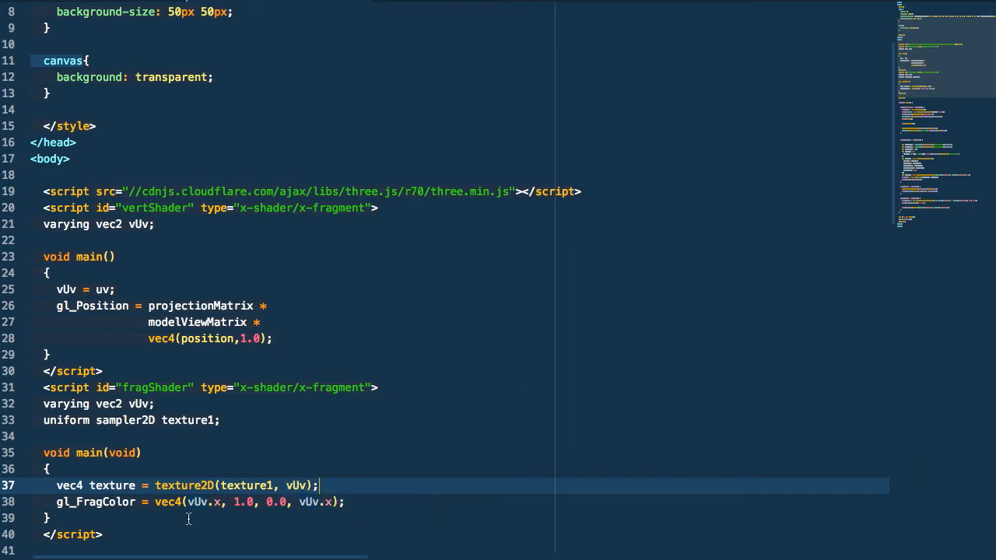
Set gl_FragColor to vec4(0.0, 0.0, 0.0, texture.r), replacing the vUv.x alpha
double_click(112, 485)
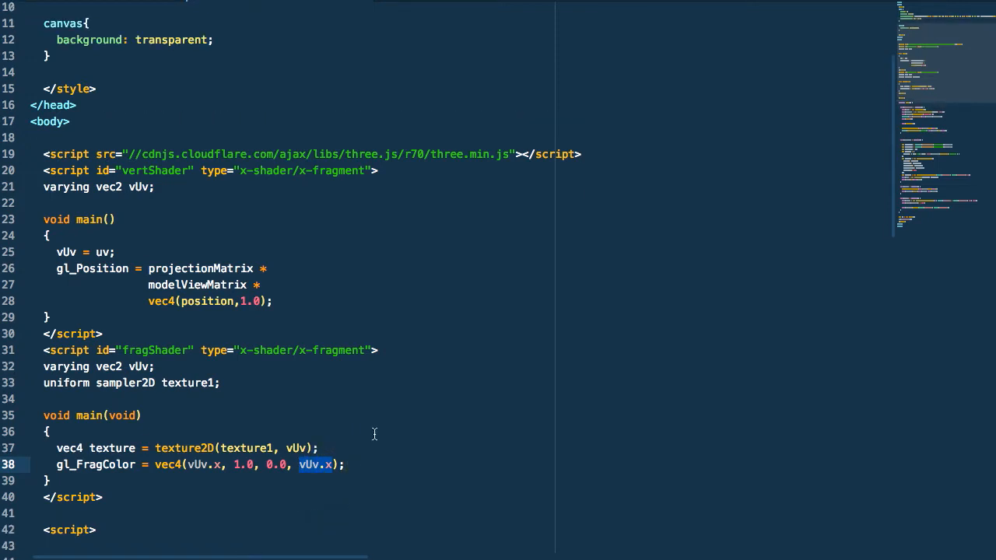
type("texture")
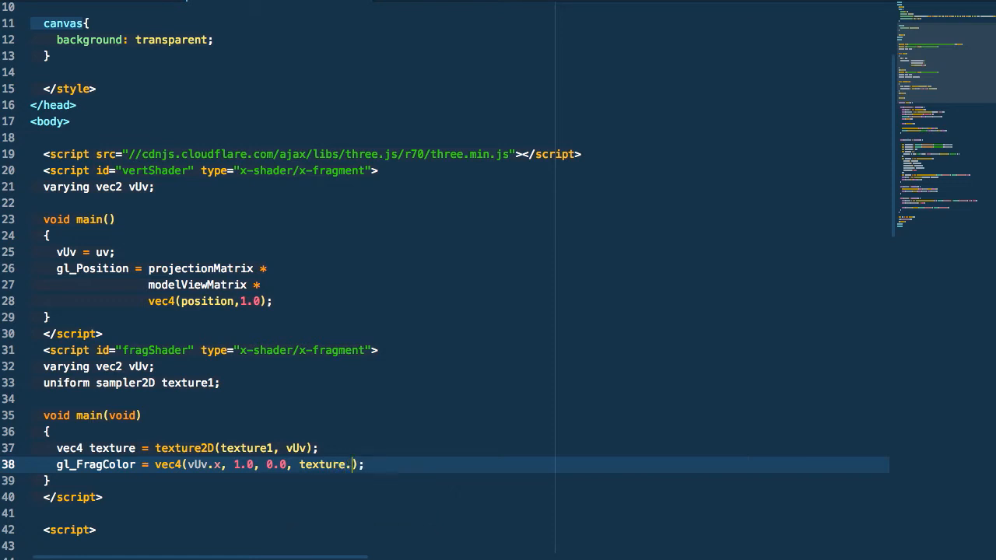
type("r")
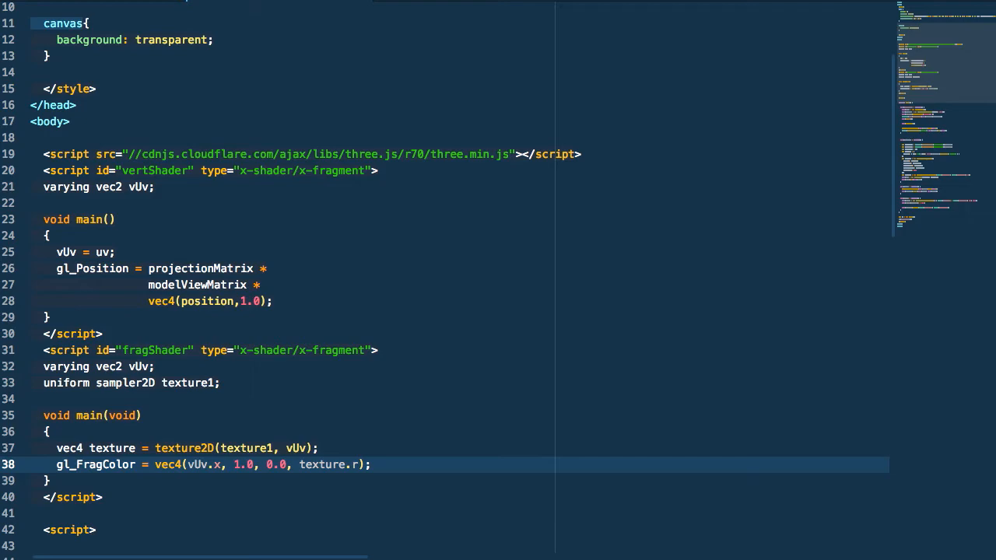
double_click(200, 464)
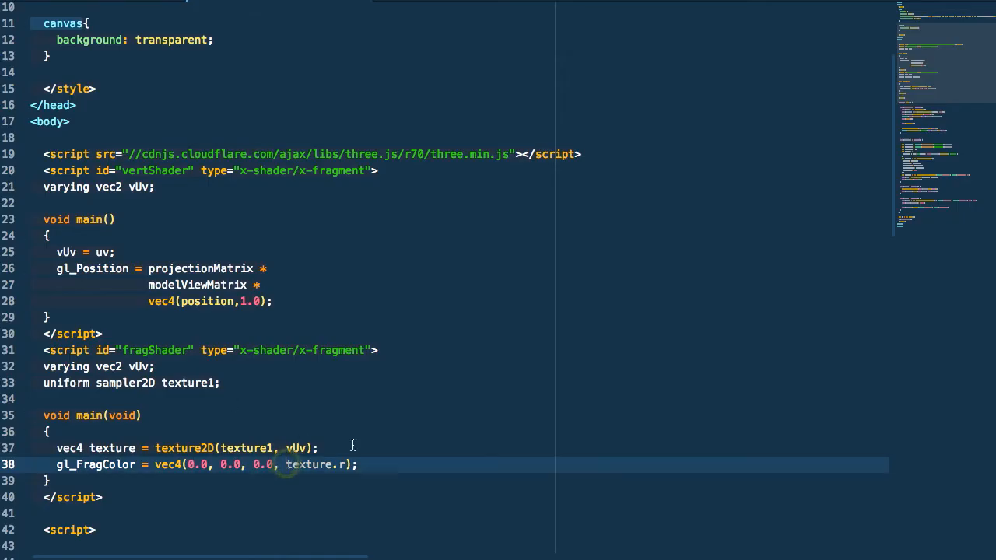
Change gl_FragColor to vec4(1.0, 0.0, 0.0, 1.0-texture.r)
type("1.0-")
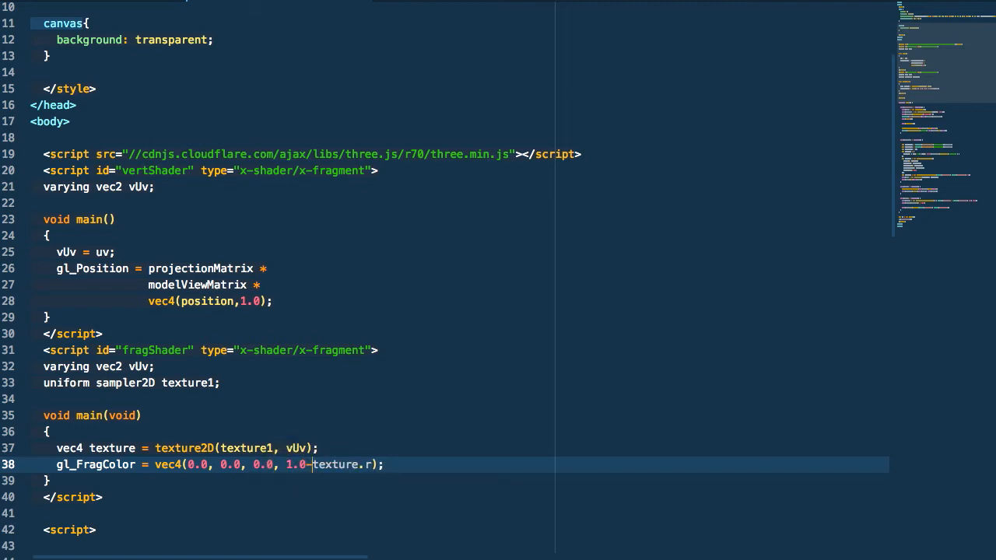
left_click(190, 464)
type("1")
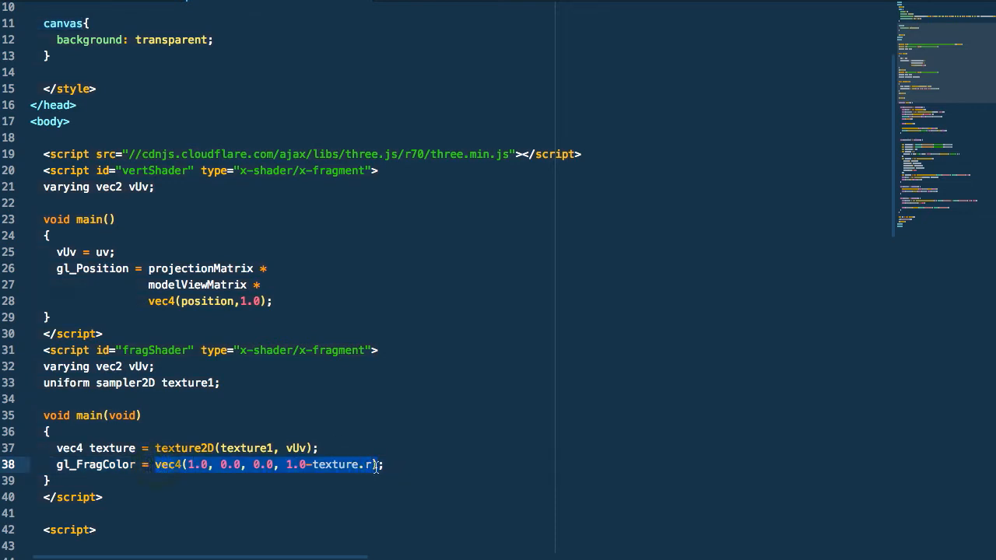
type("t;")
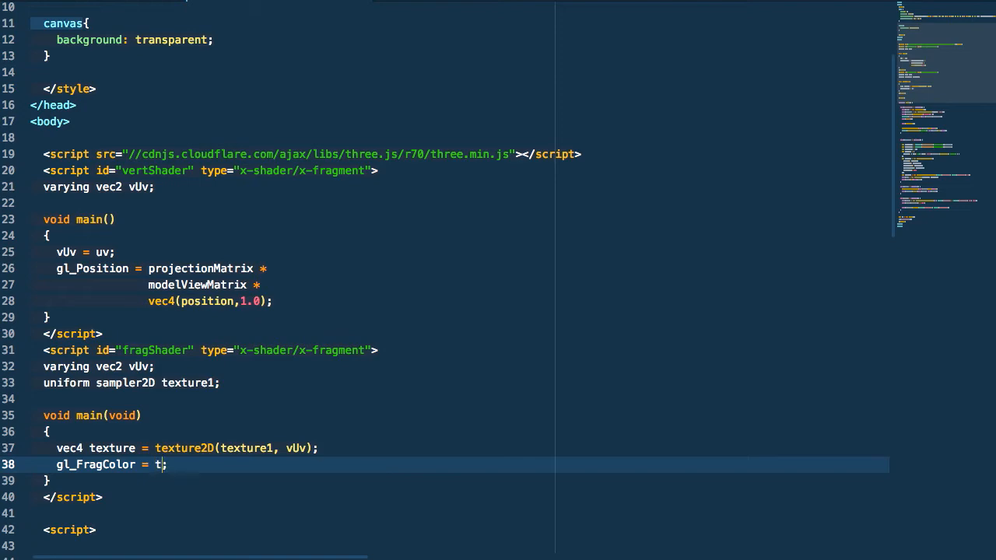
type("exture")
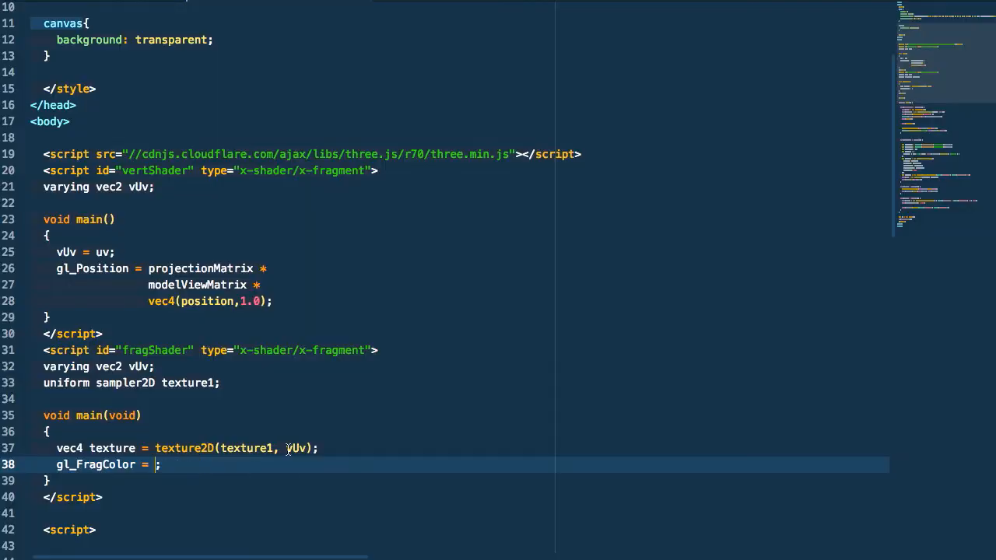
type("vec4(1.0, 0.0, 0.0, 1.0-texture.r)")
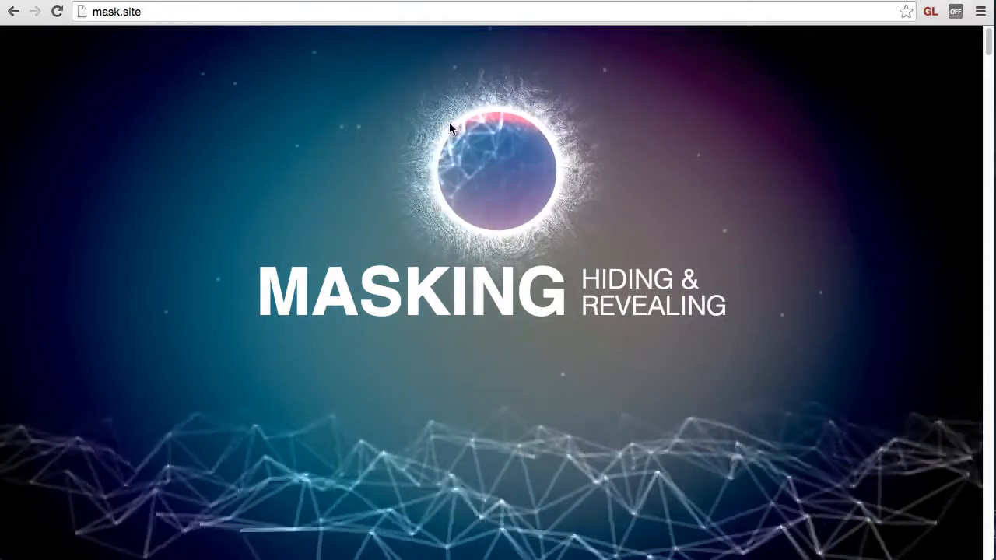
mouse_move(411, 404)
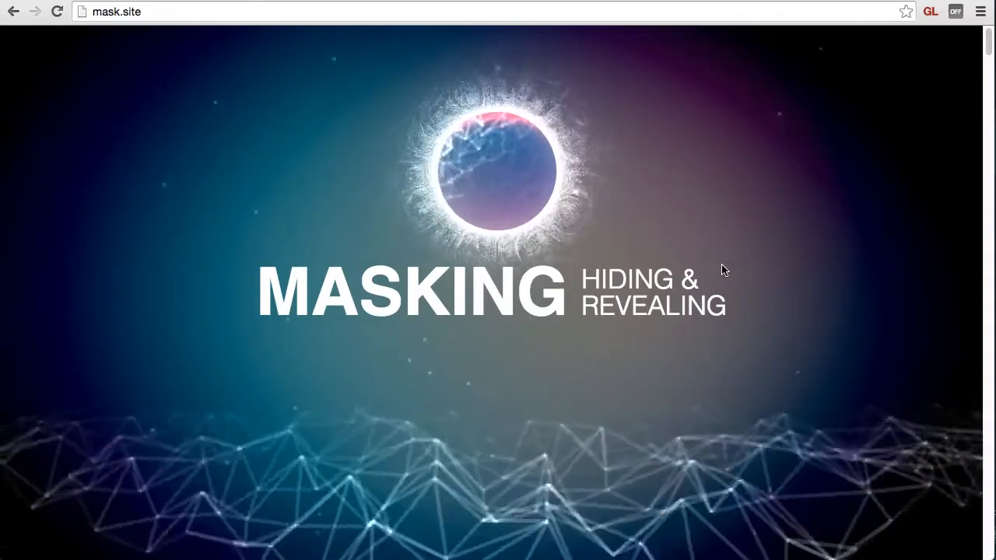
Scroll mask.site past the MASKING hero into the intro text
scroll("down", 3)
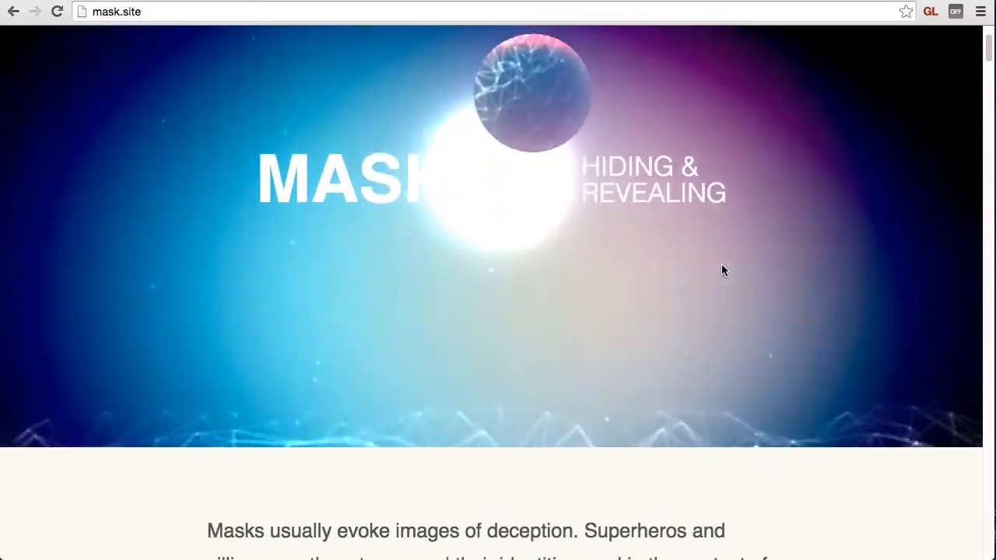
scroll("down", 3)
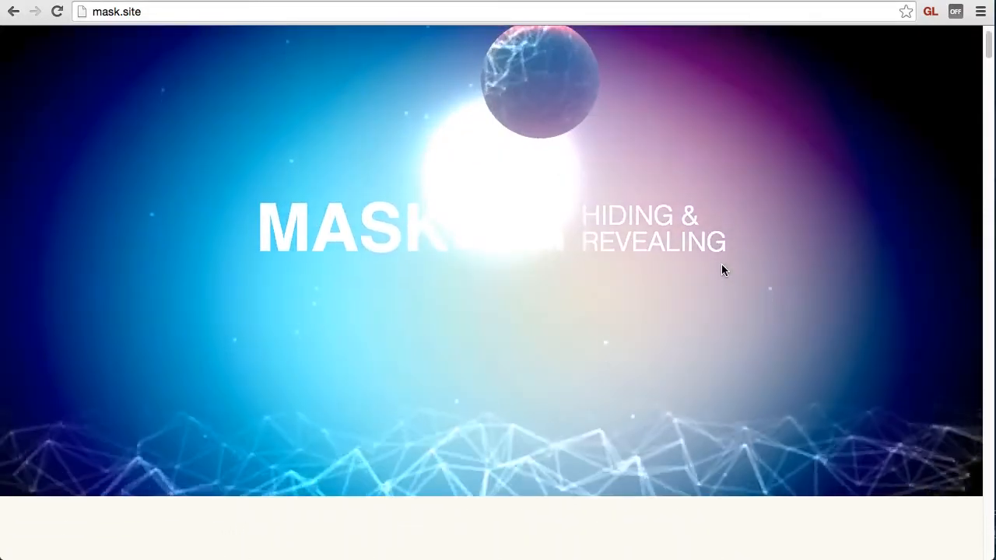
scroll("down", 3)
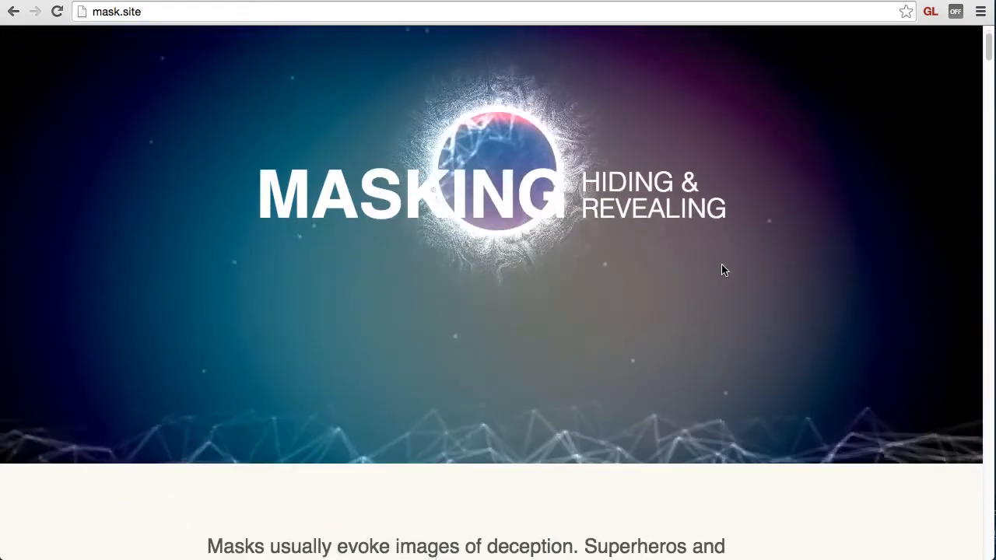
Scroll past the cosmic-scale eclipse text to the glowing purple hands scene
scroll("down", 3)
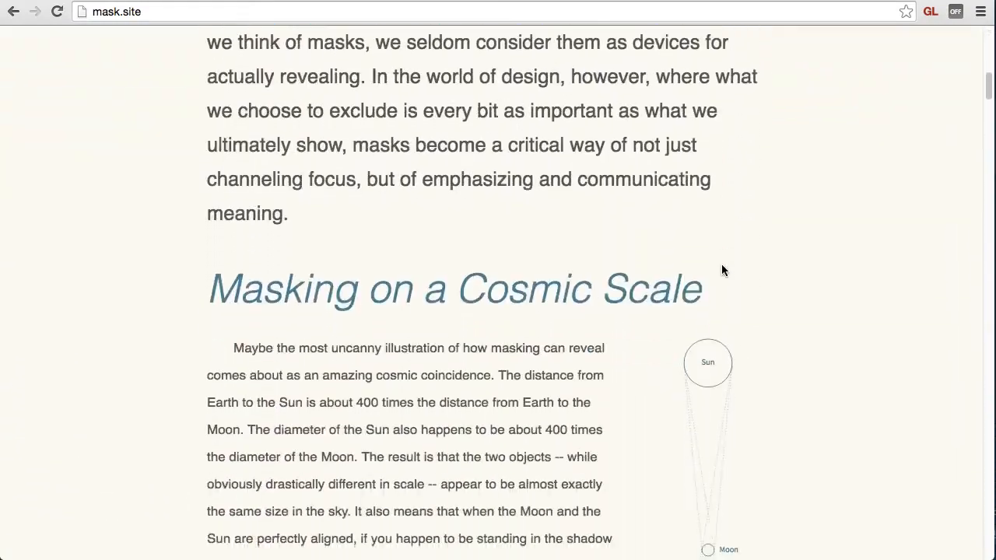
scroll("down", 3)
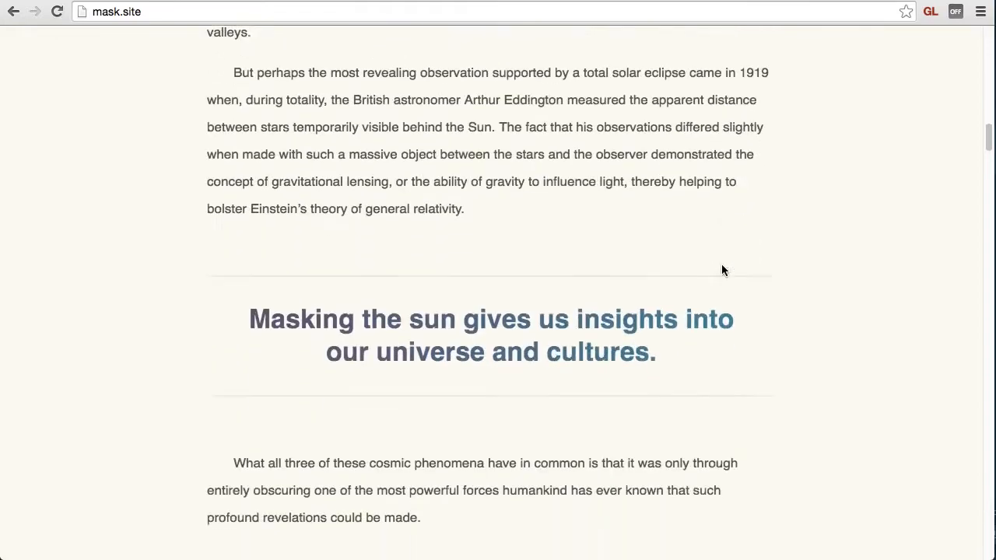
scroll("down", 3)
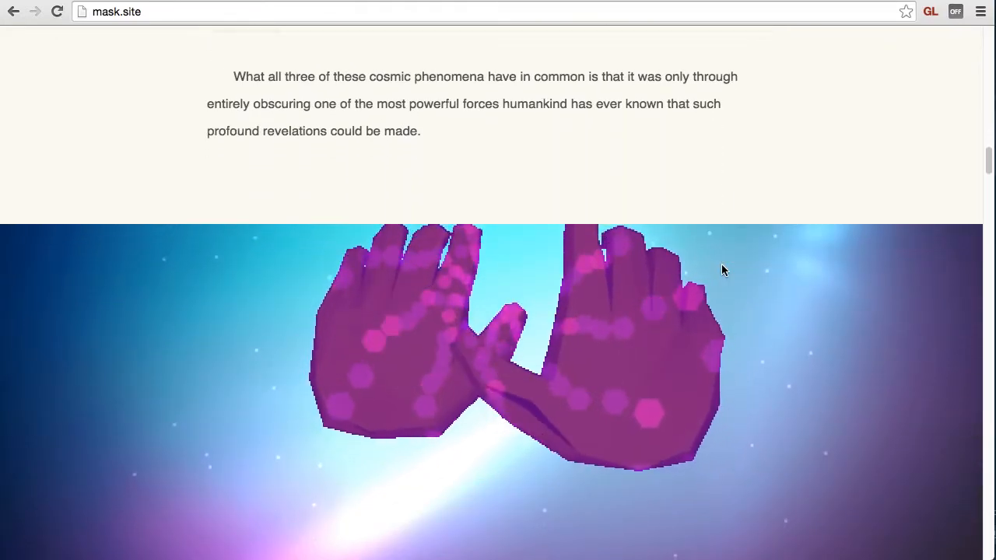
scroll("down", 3)
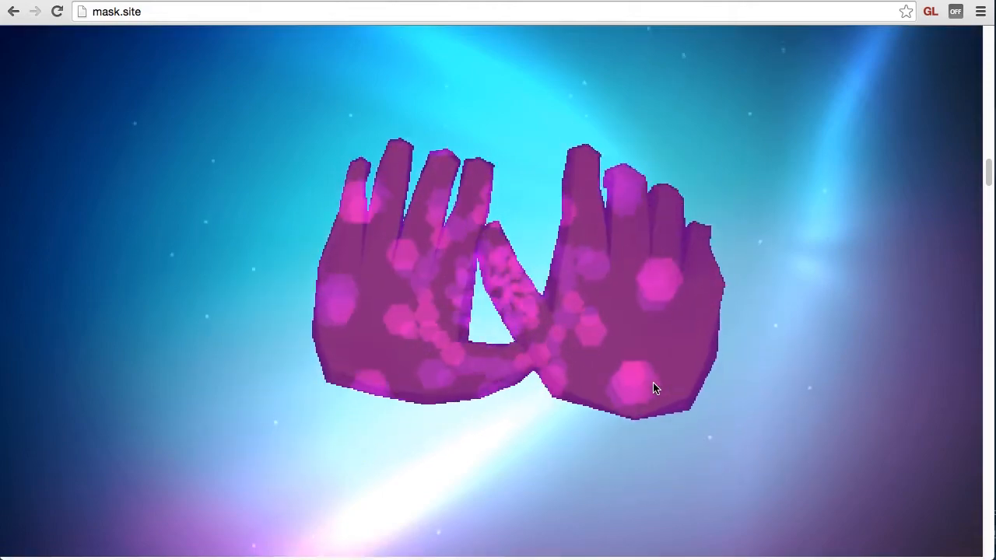
Scroll past Prehistoric Masking to the animated LOVE and HATE word scene
scroll("down", 3)
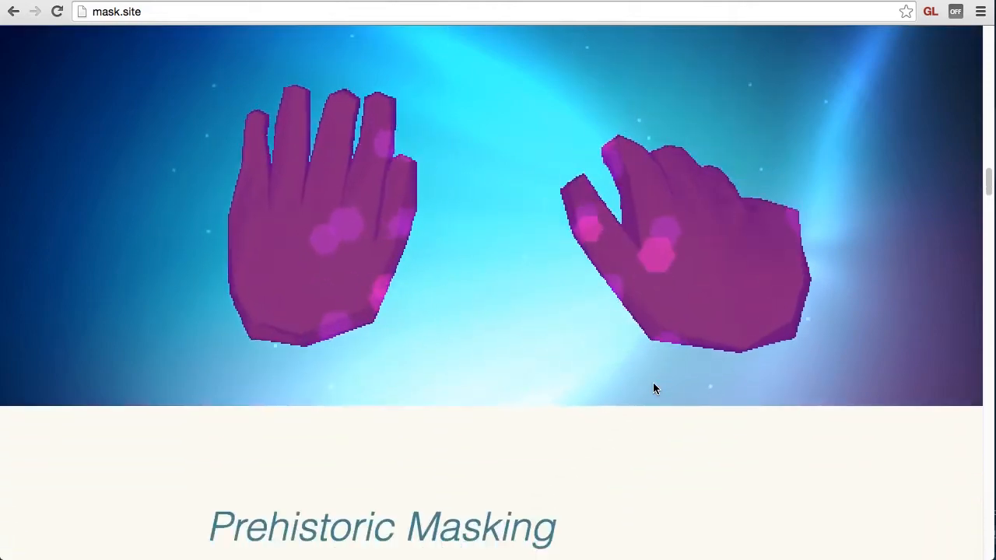
scroll("down", 3)
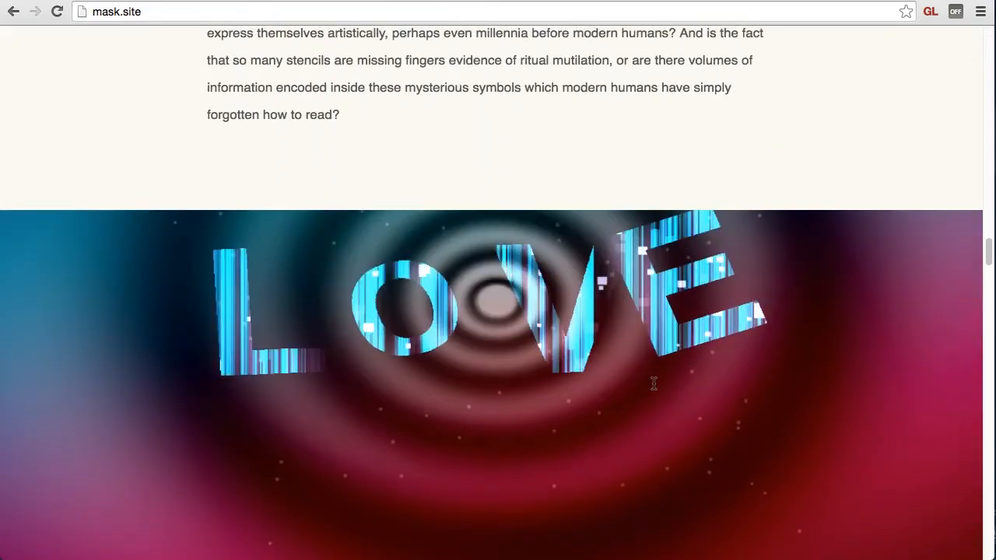
scroll("down", 3)
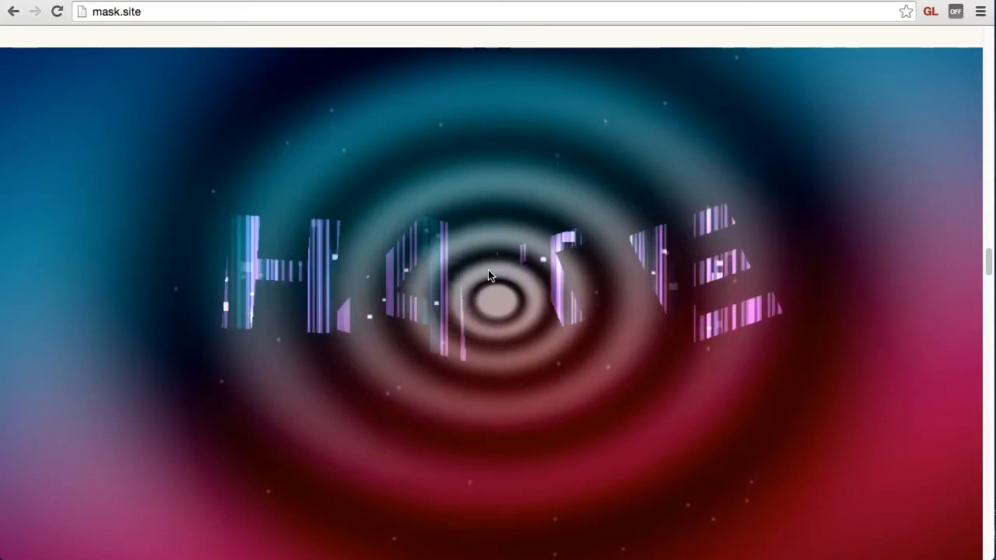
Scroll beyond Masking and Words to the glossy Earth globe over teal light
scroll("down", 3)
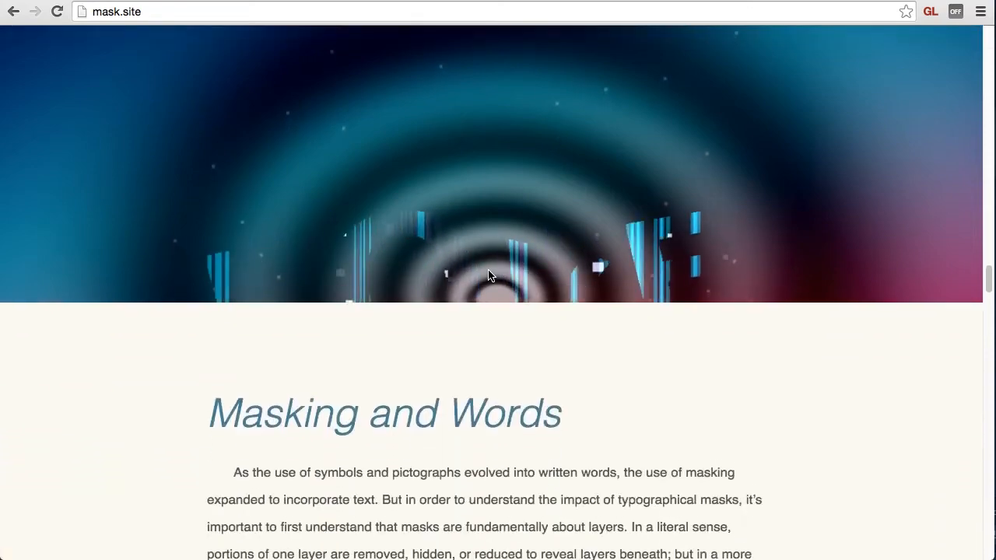
scroll("down", 3)
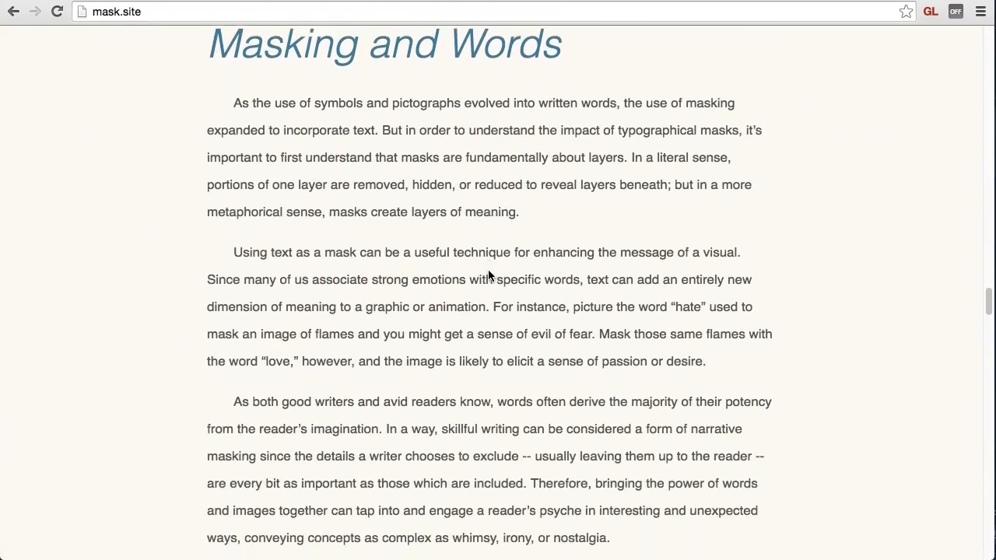
scroll("down", 3)
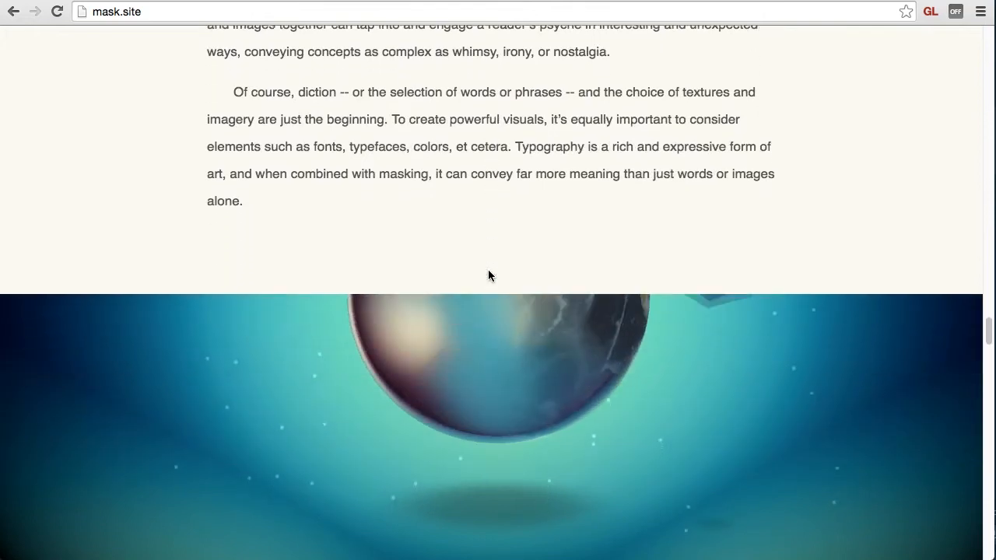
scroll("down", 3)
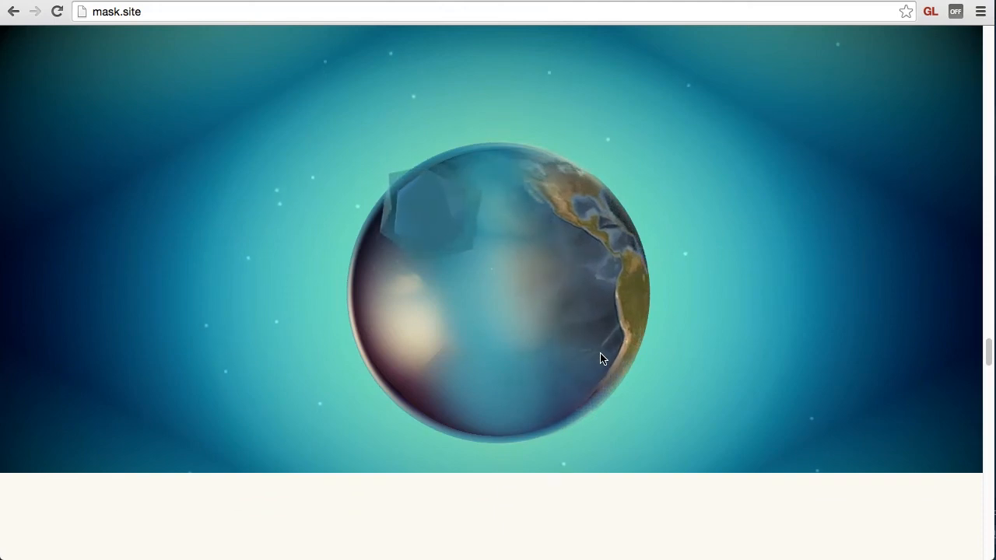
Scroll through the dancer silhouette and Unmasking of An Icon to the twin crystals
scroll("down", 3)
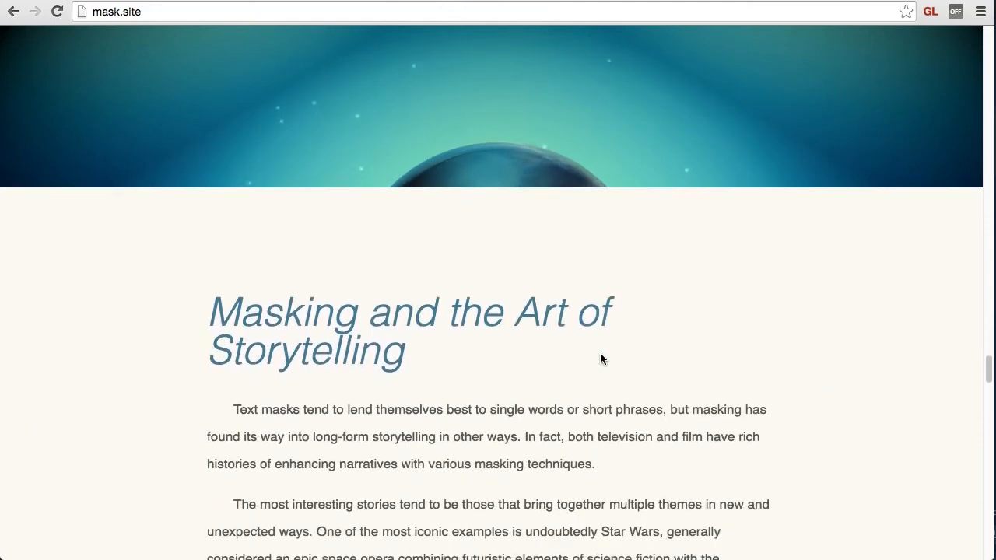
scroll("down", 3)
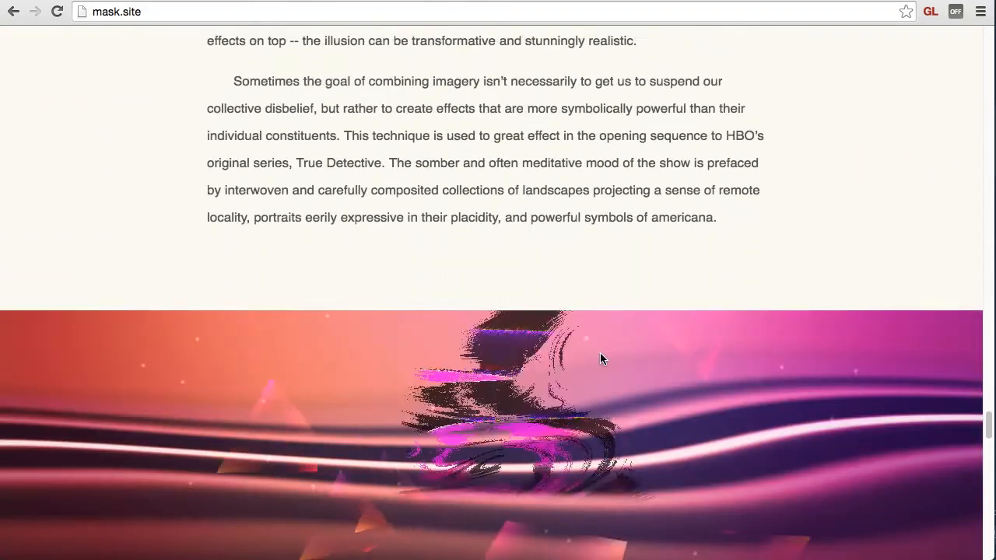
scroll("down", 3)
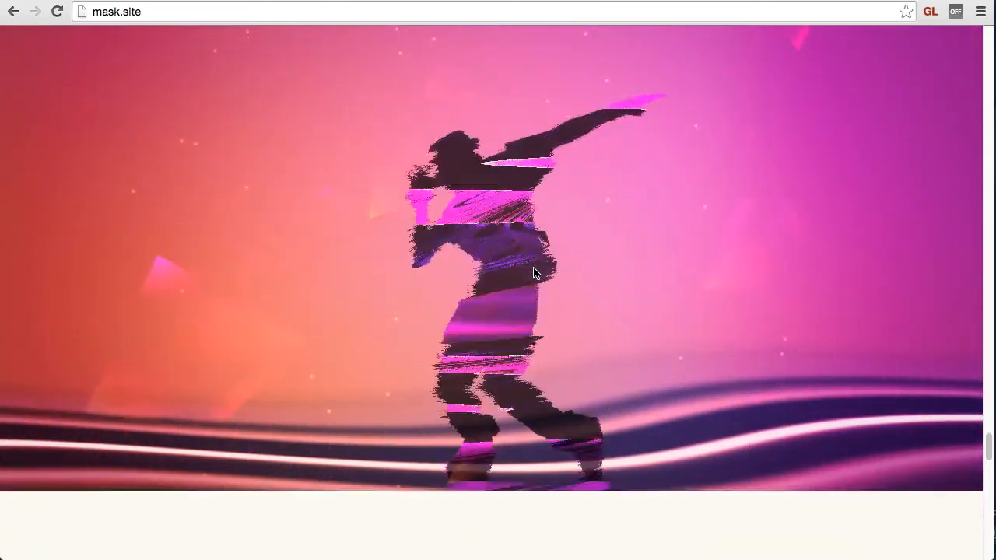
scroll("down", 3)
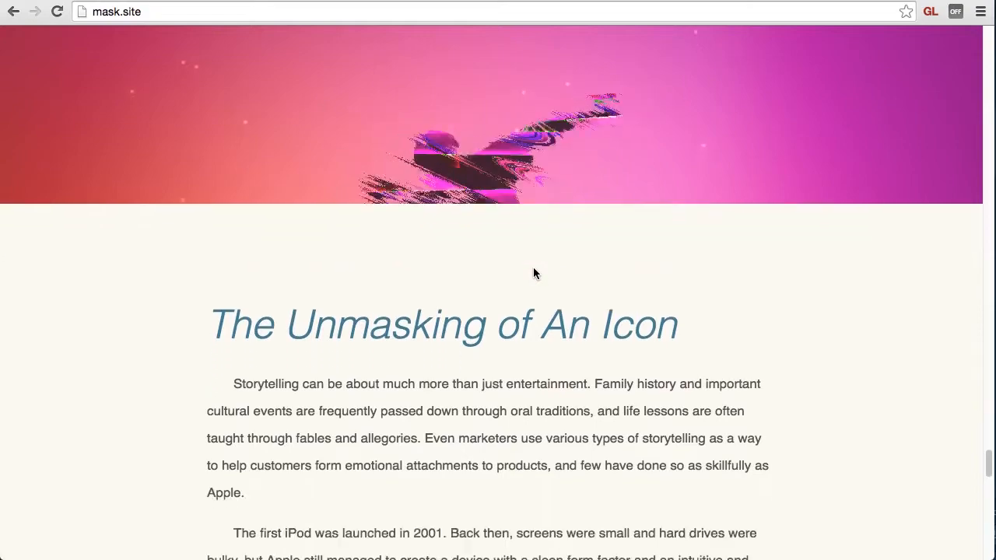
scroll("down", 3)
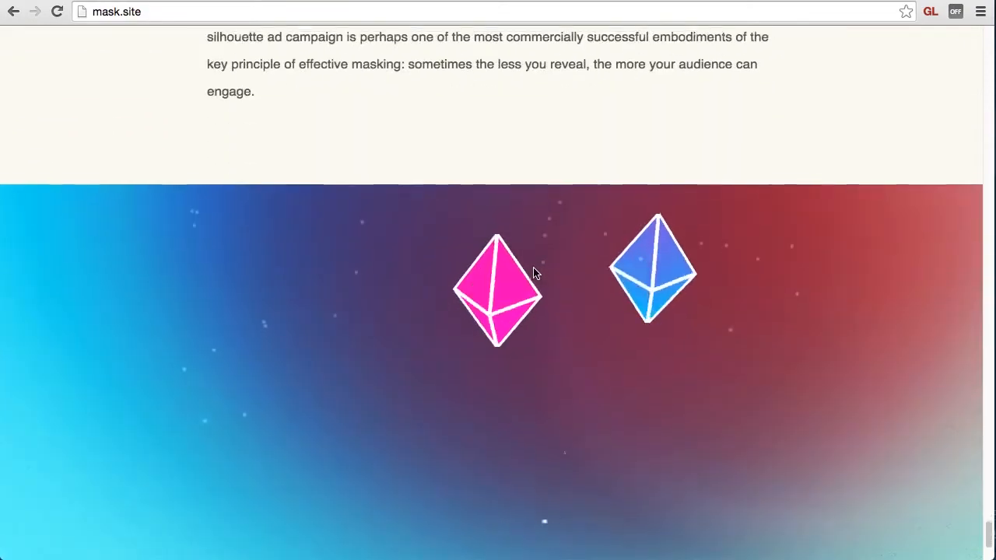
scroll("down", 3)
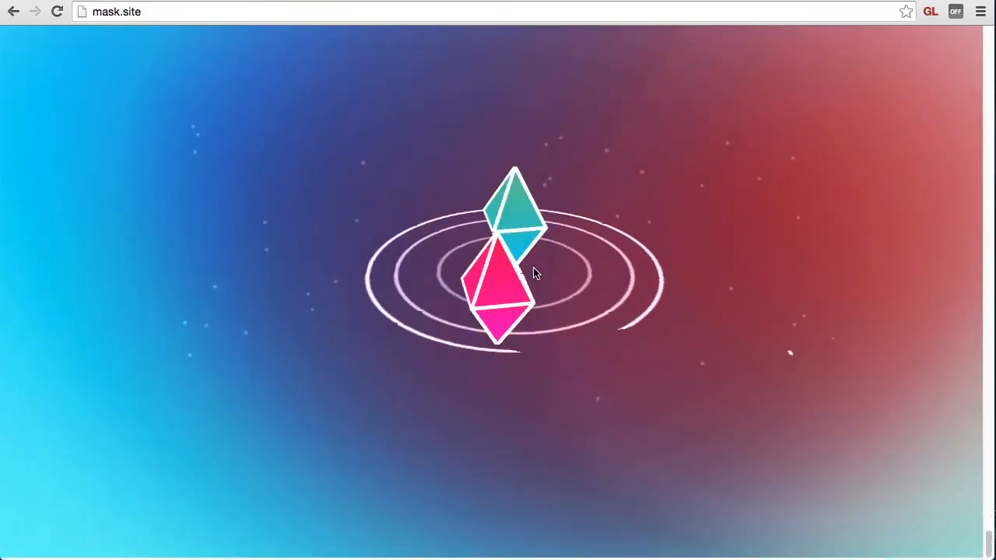